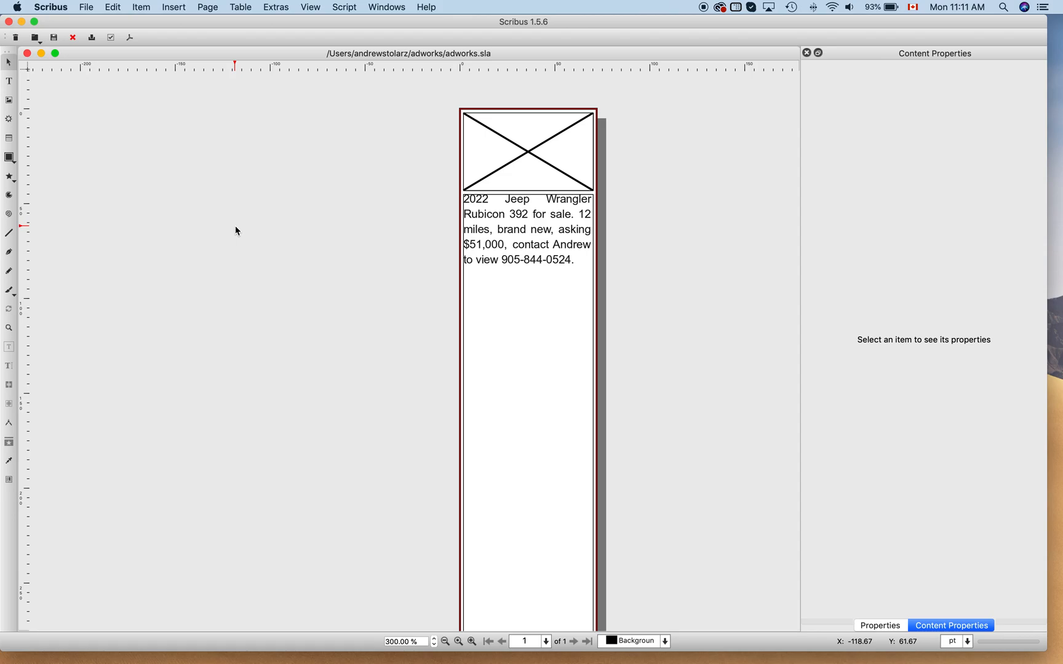
Select the empty image frame above the ad so Image Properties shows its scaling and DPI.
left_click(386, 7)
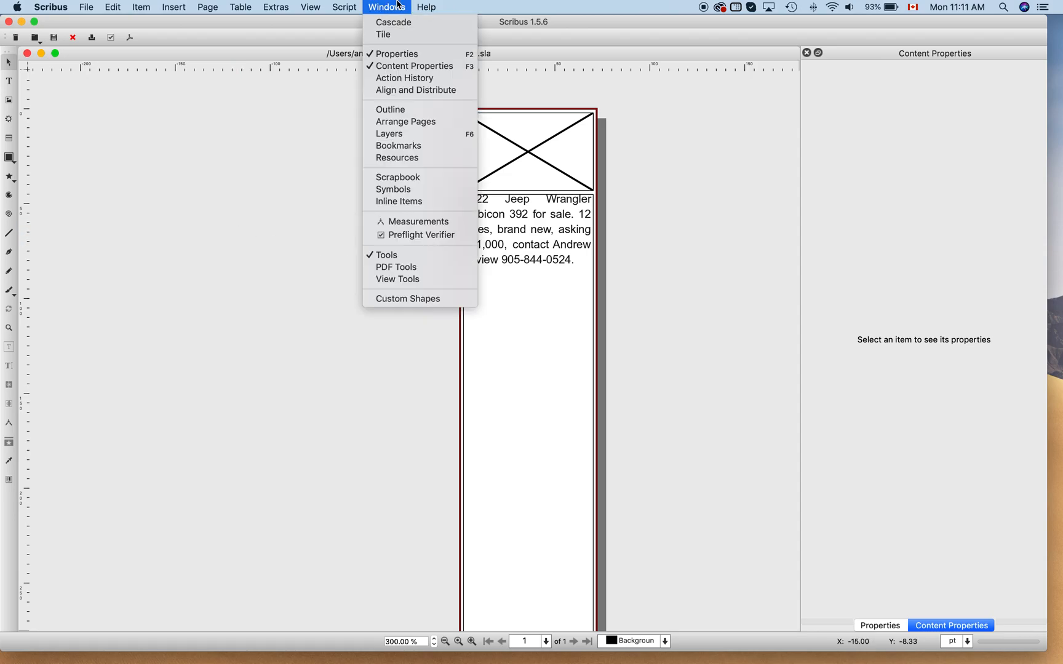
mouse_move(415, 65)
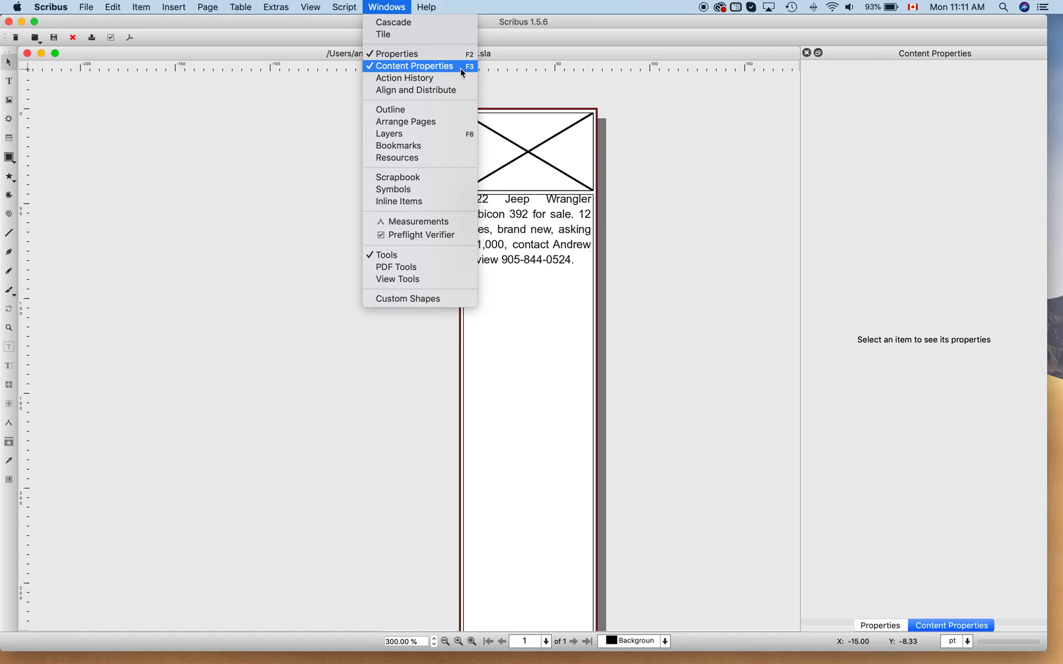
mouse_move(413, 54)
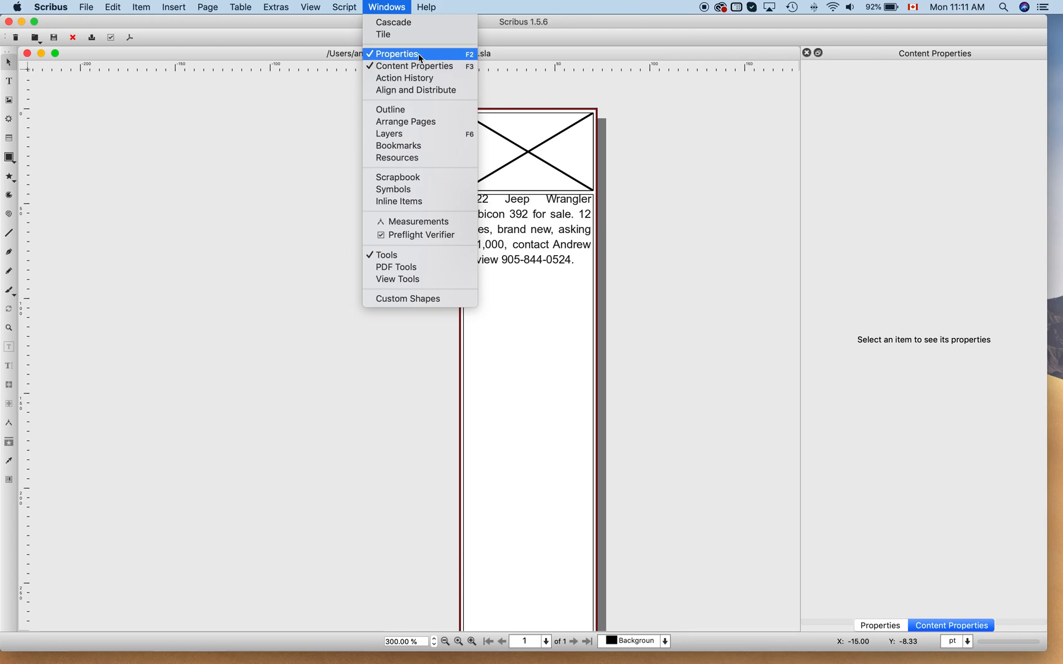
mouse_move(413, 65)
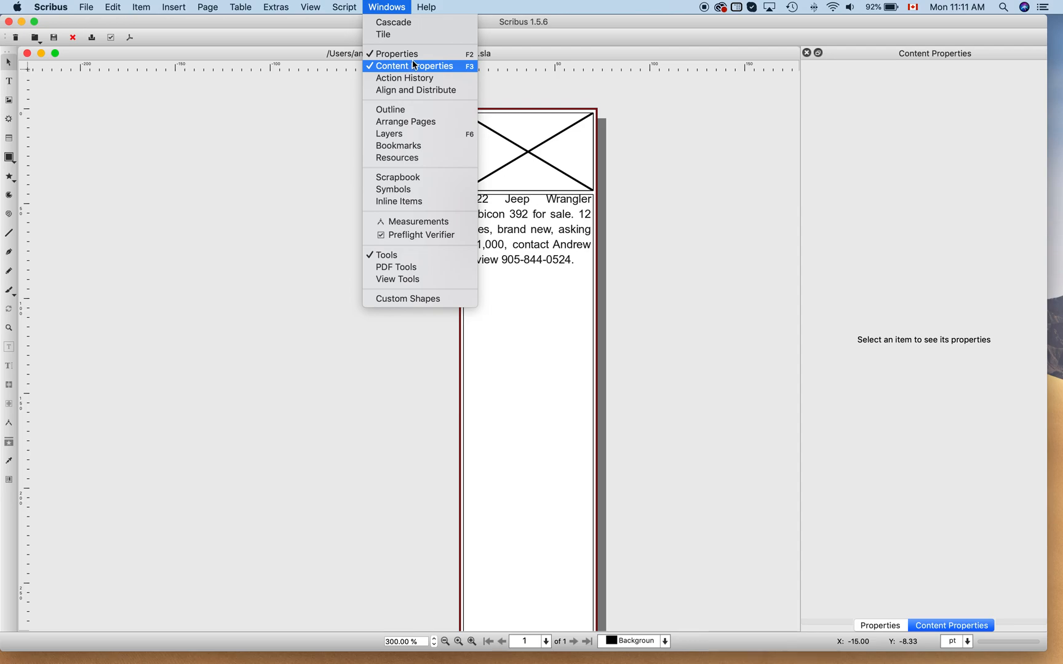
left_click(414, 66)
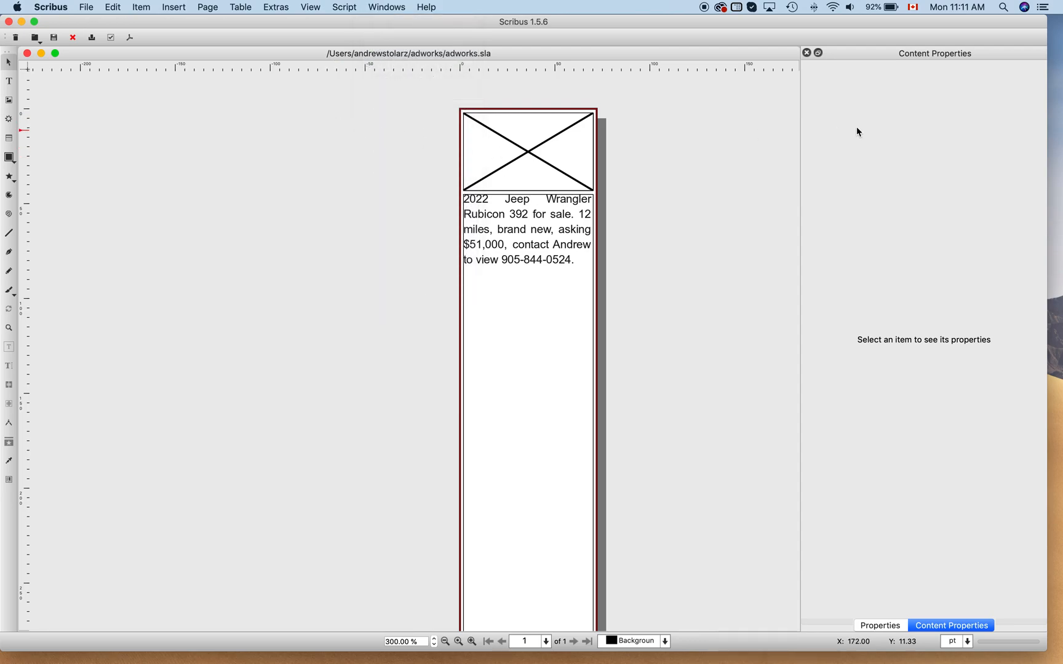
mouse_move(1017, 133)
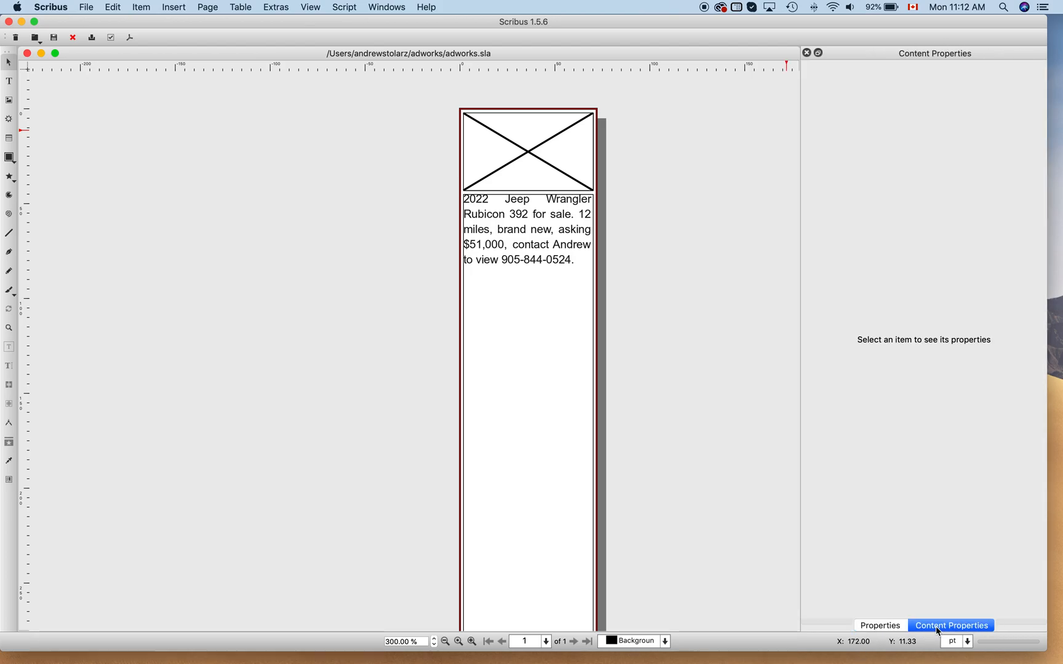
mouse_move(776, 307)
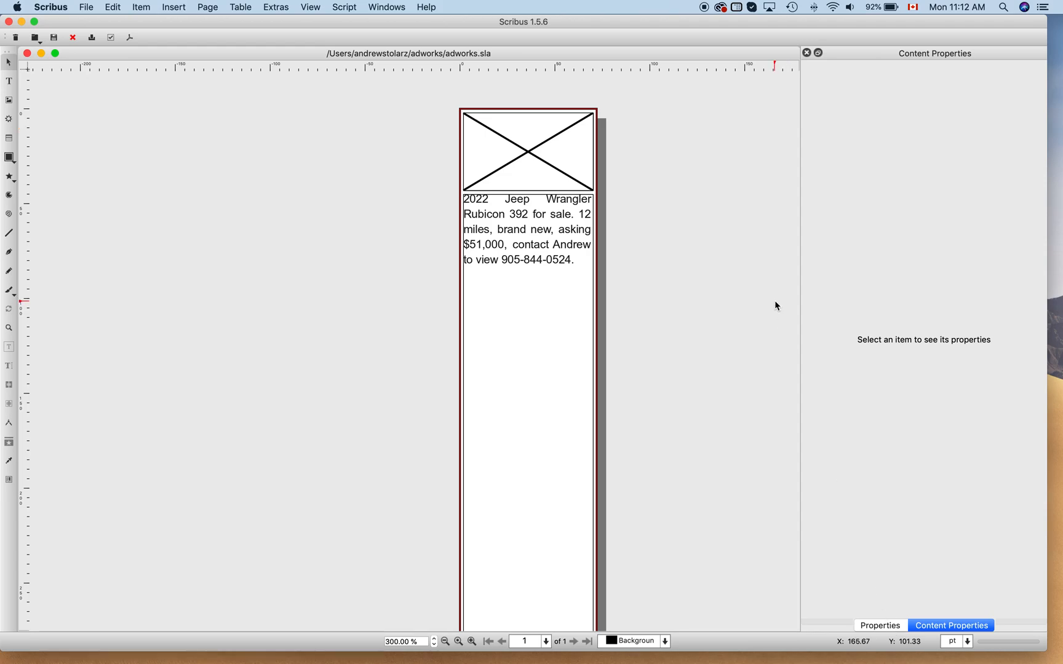
mouse_move(761, 300)
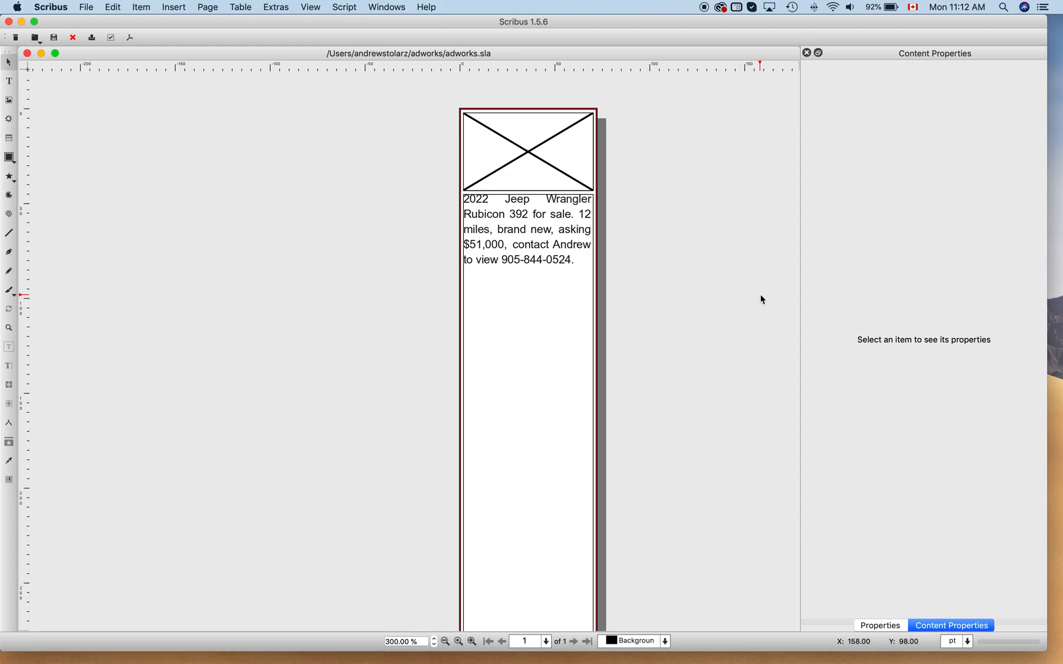
mouse_move(434, 171)
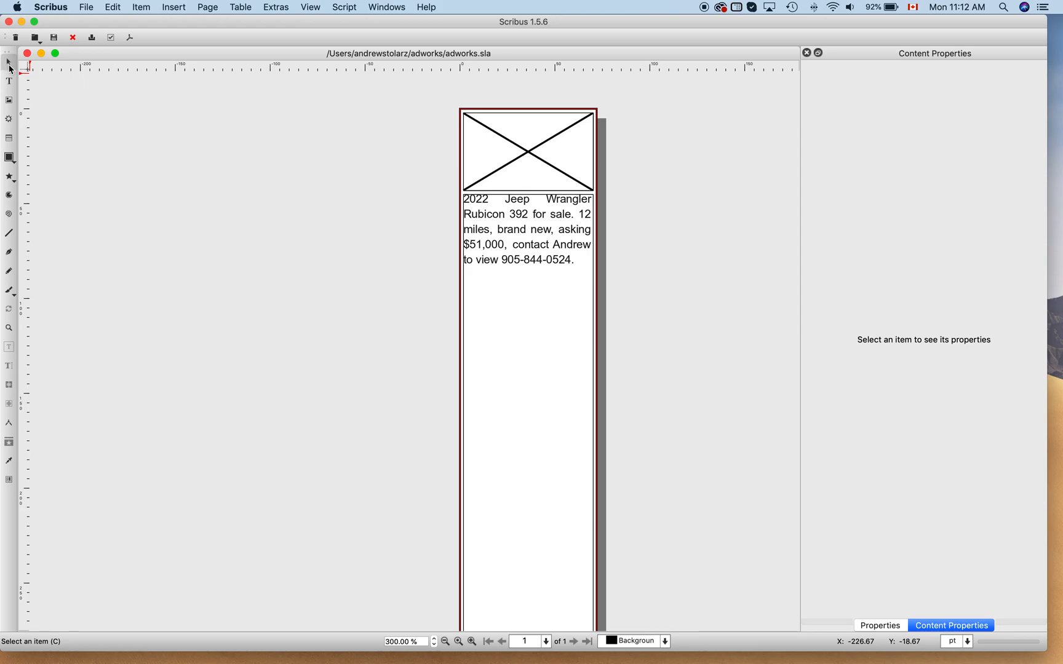
mouse_move(416, 148)
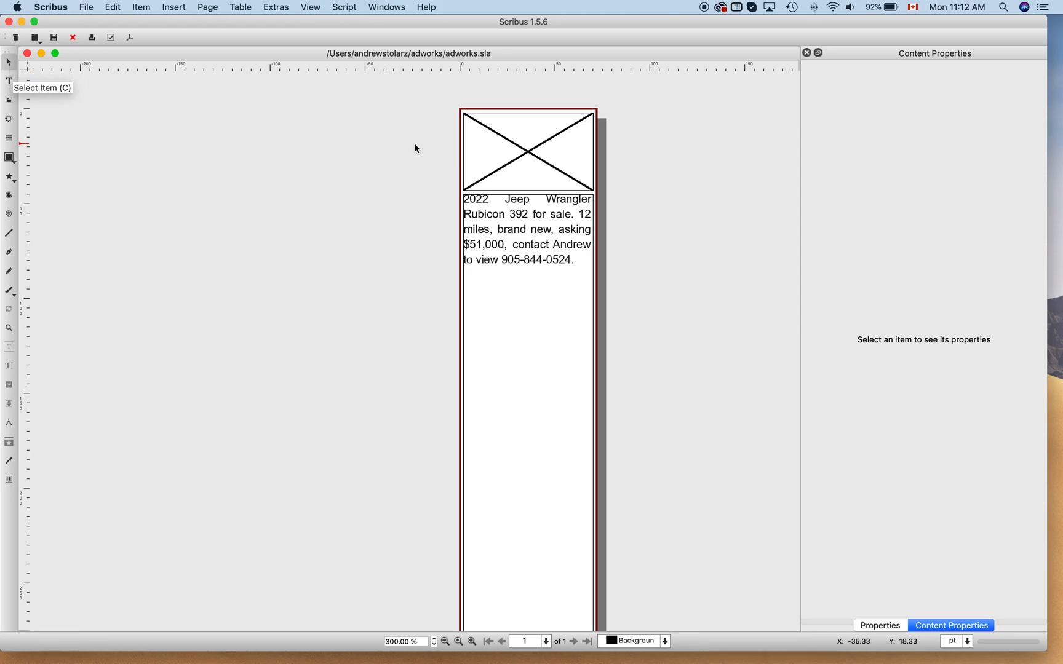
left_click(527, 151)
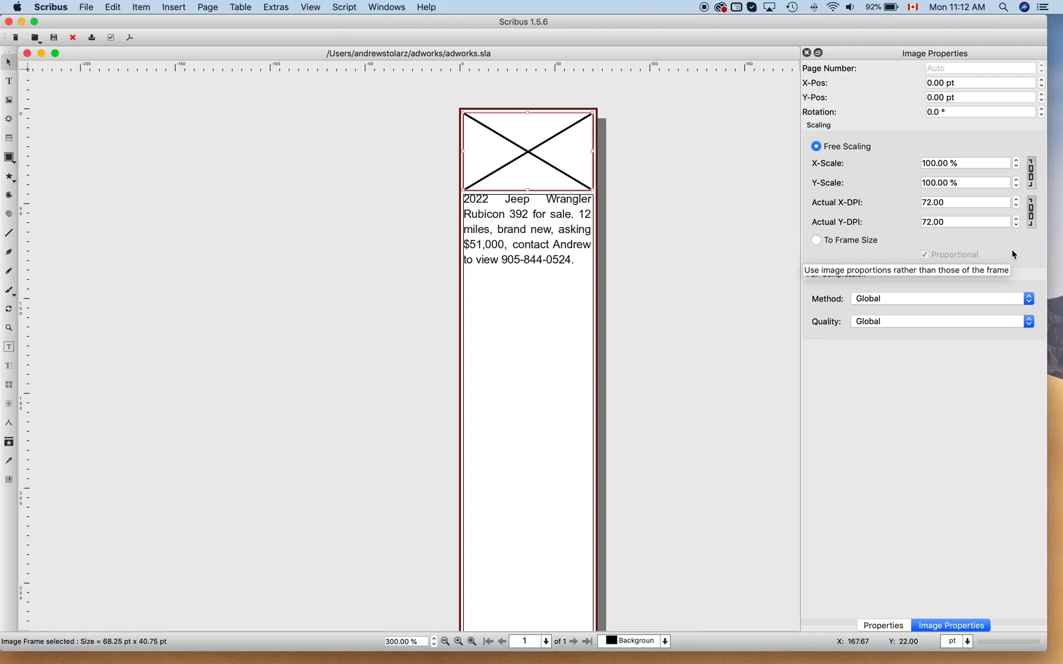
mouse_move(849, 156)
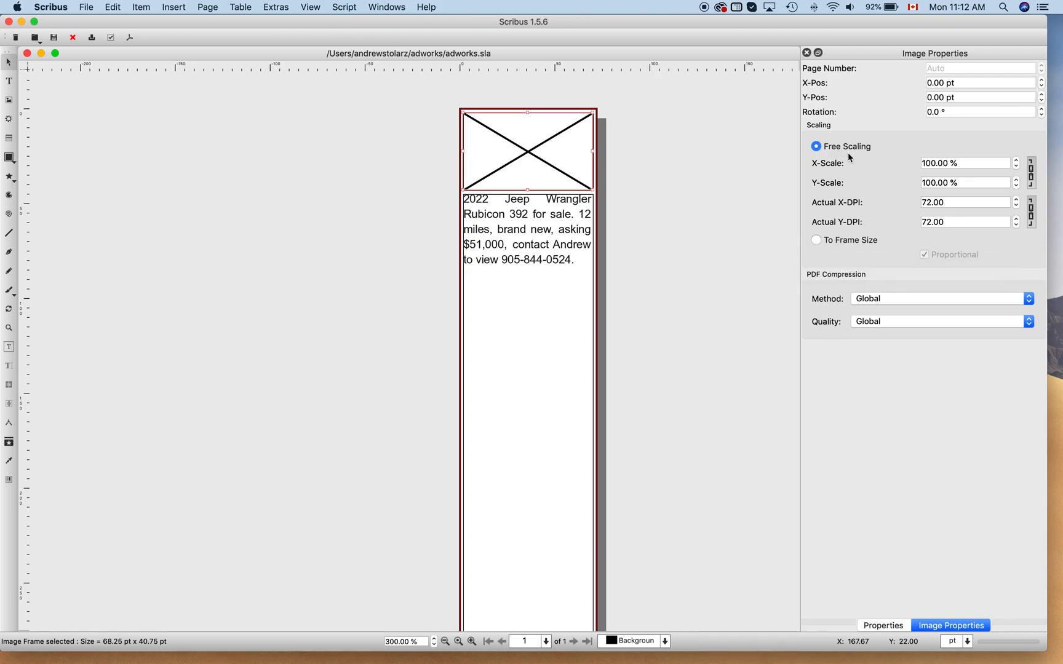
mouse_move(834, 259)
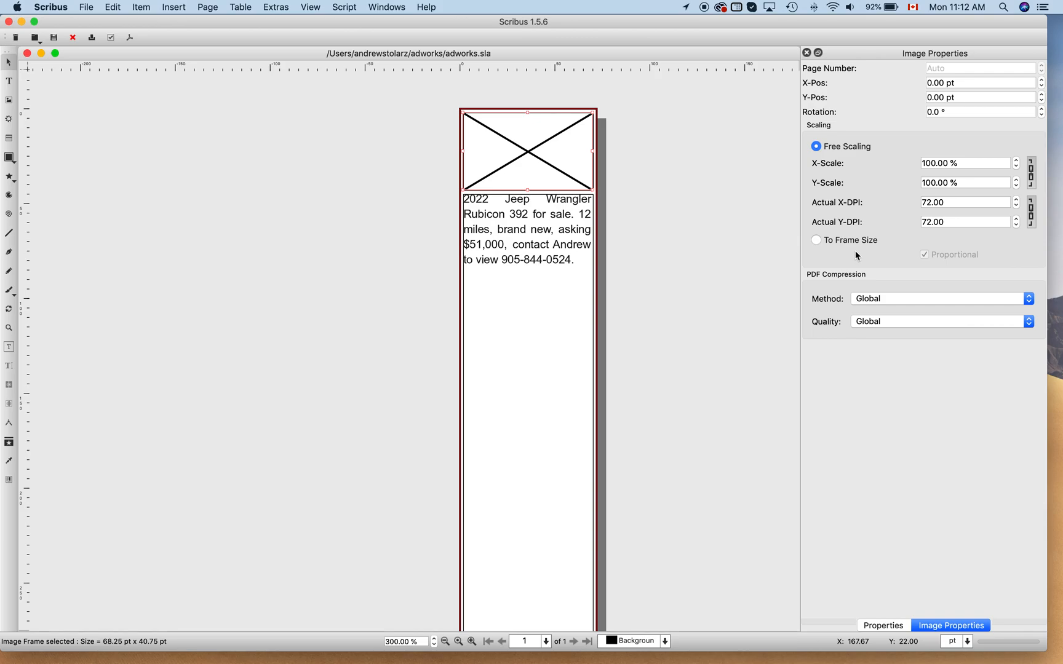
mouse_move(871, 257)
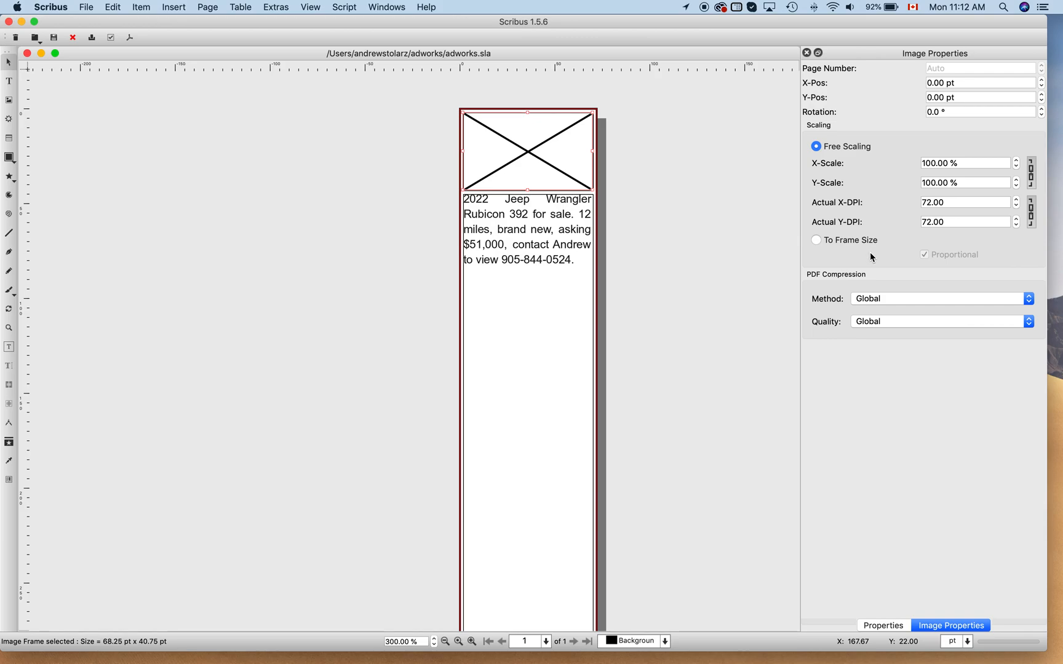
mouse_move(561, 148)
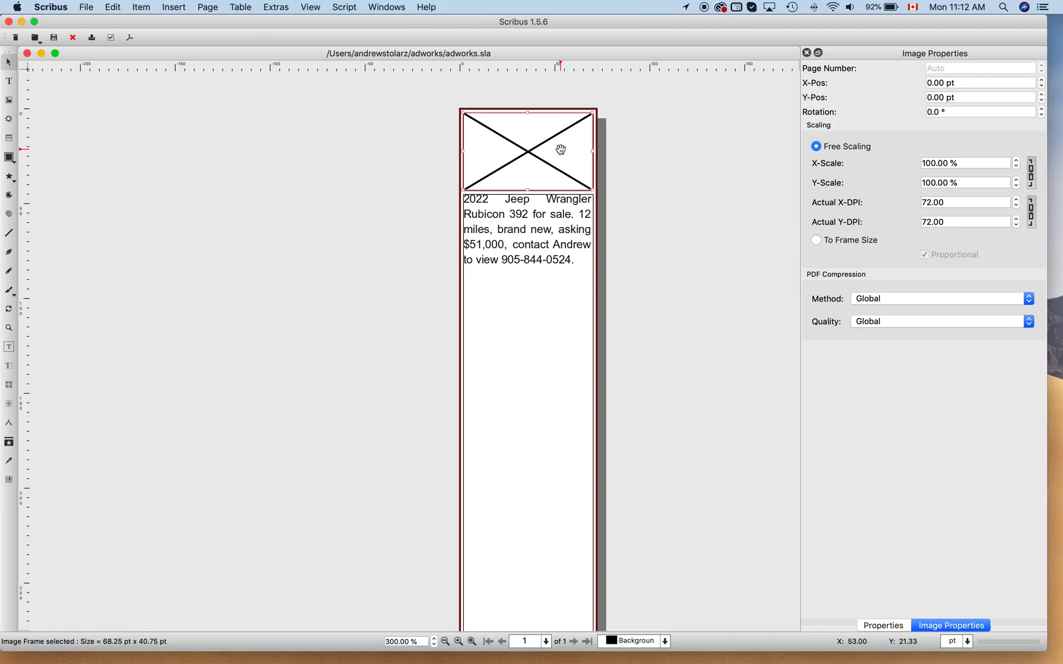
Load jeep-wrangler-rubicon.jpeg from the Desktop into the frame via Content > Get Image.
right_click(560, 150)
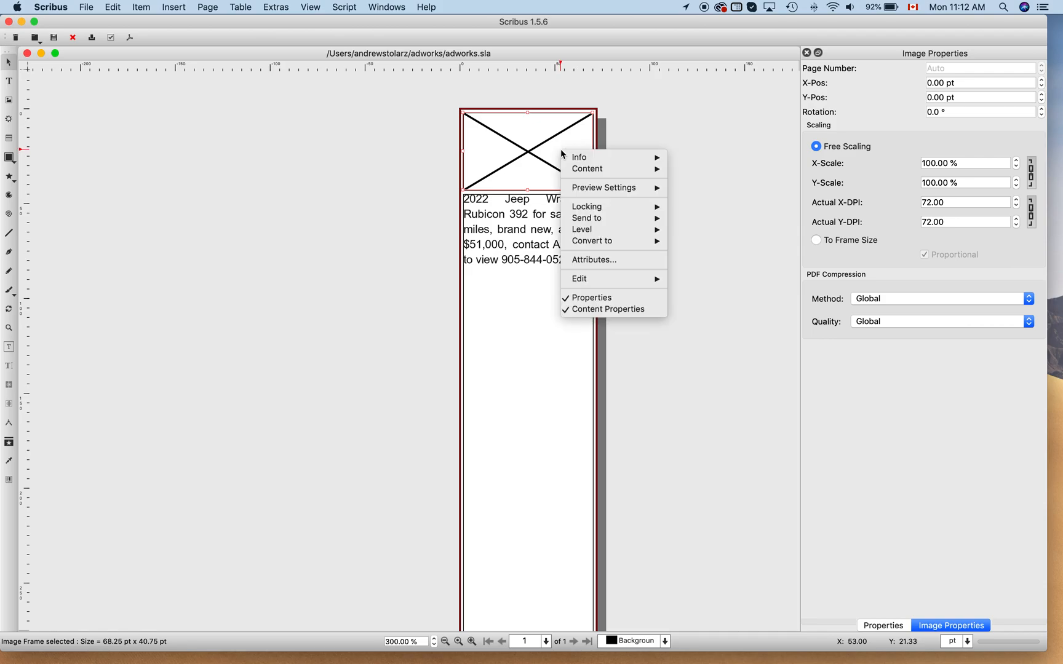
mouse_move(585, 155)
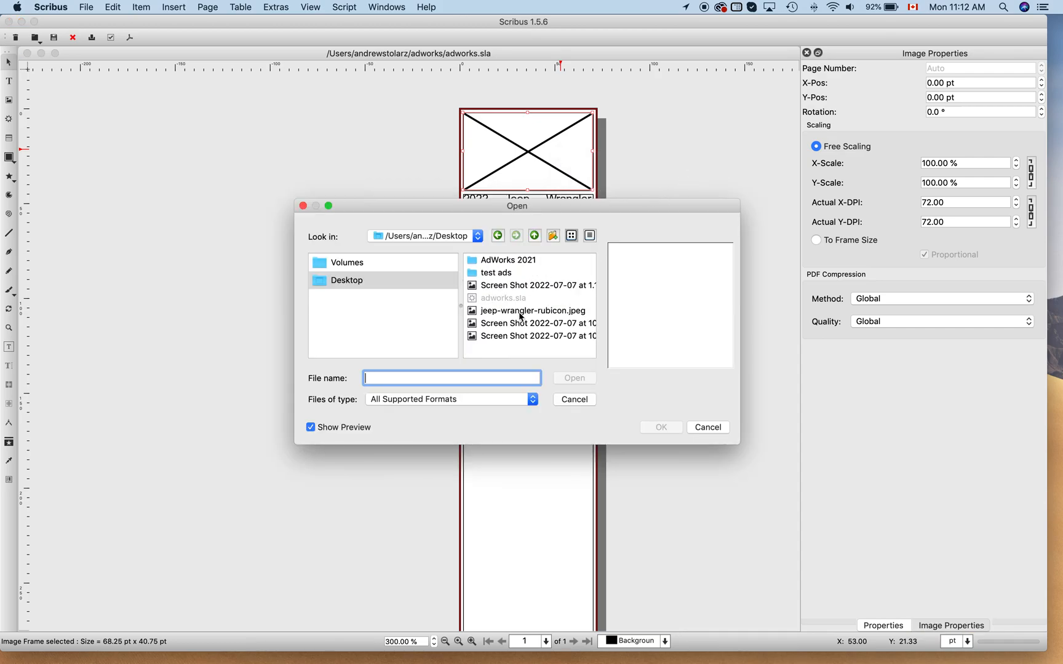
left_click(533, 310)
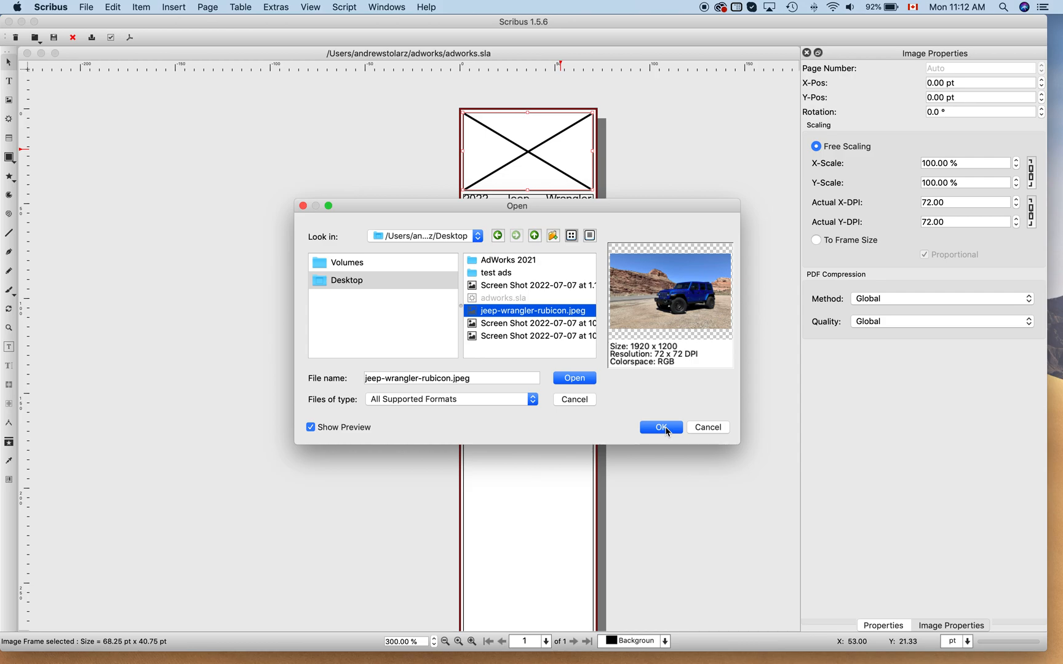
left_click(659, 428)
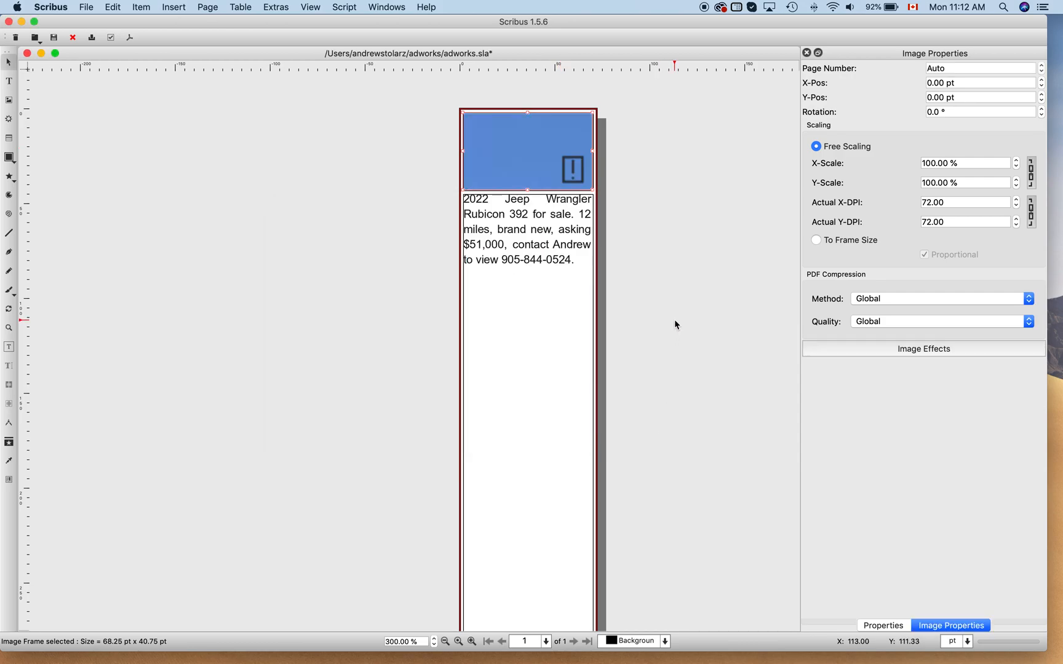
mouse_move(533, 121)
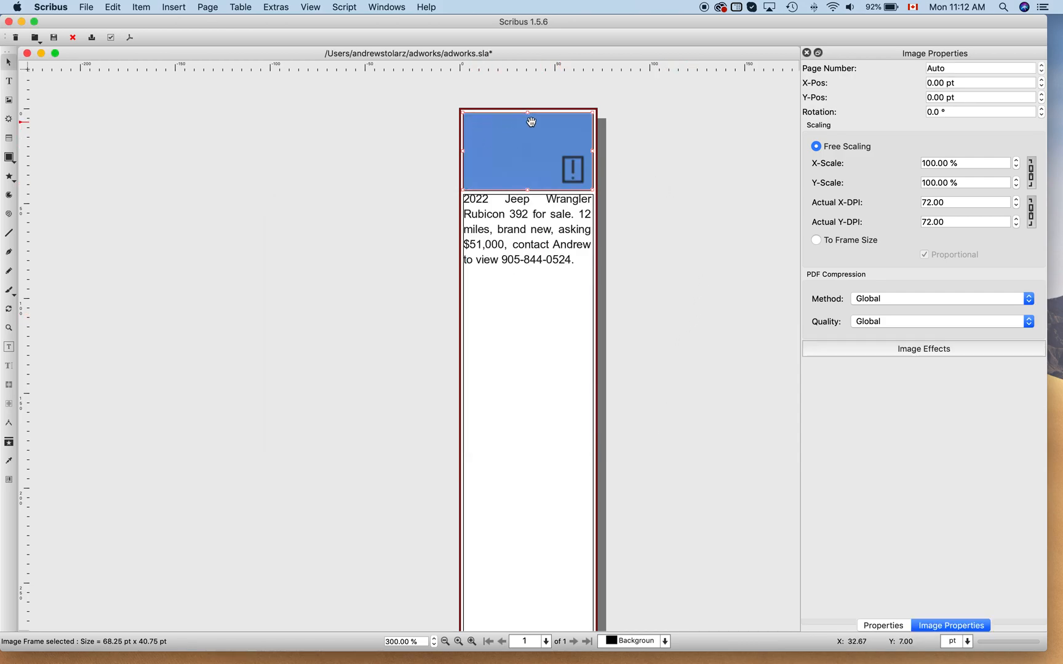
mouse_move(542, 120)
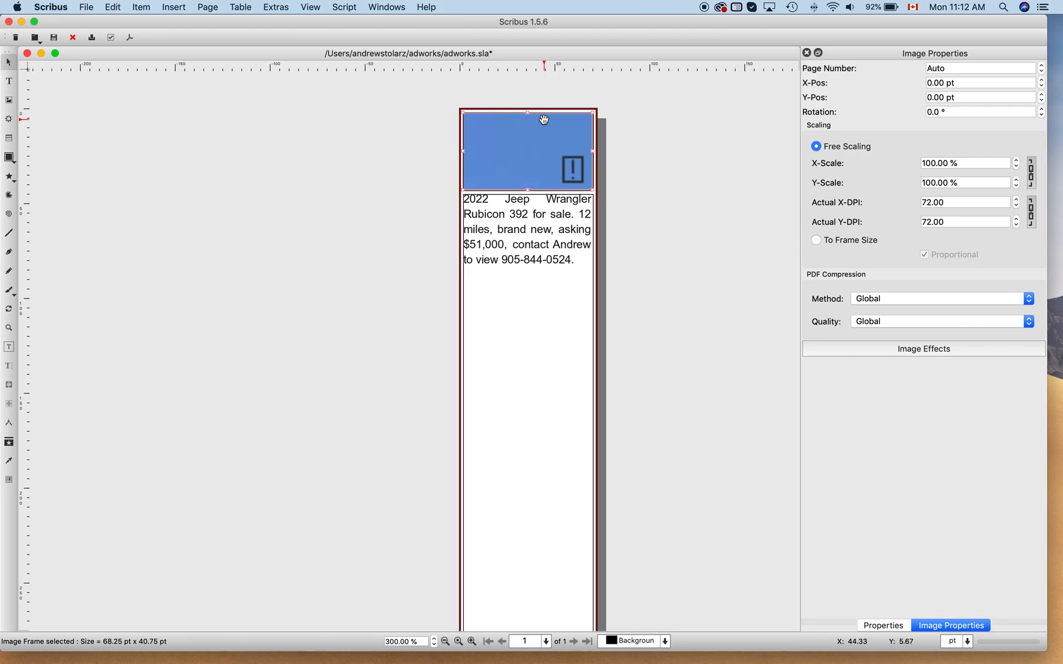
mouse_move(506, 115)
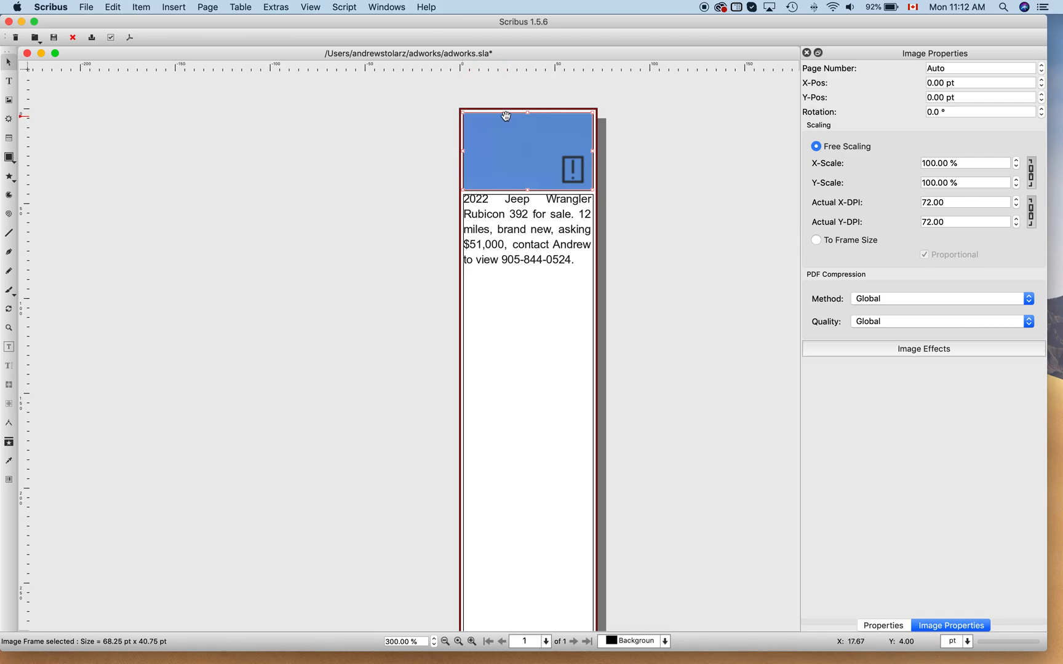
mouse_move(589, 189)
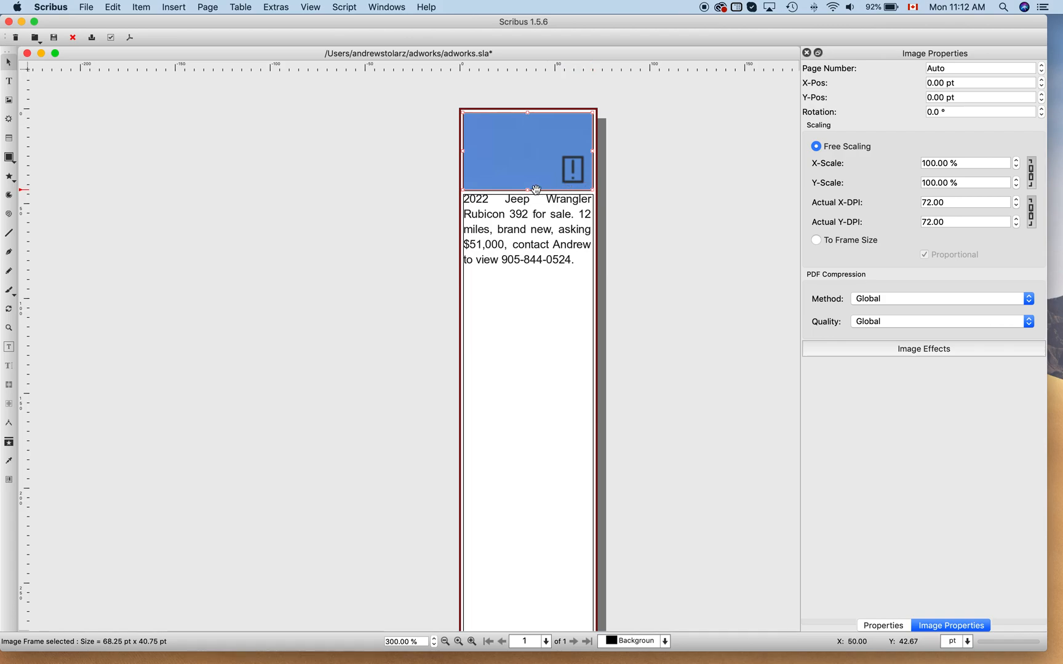
mouse_move(583, 193)
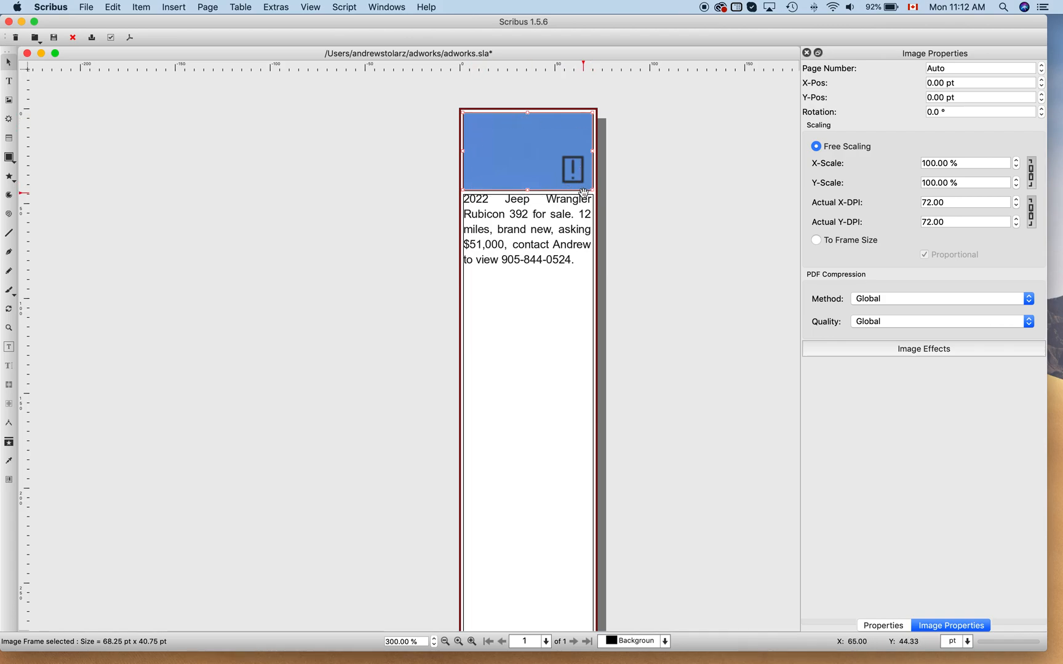
mouse_move(538, 188)
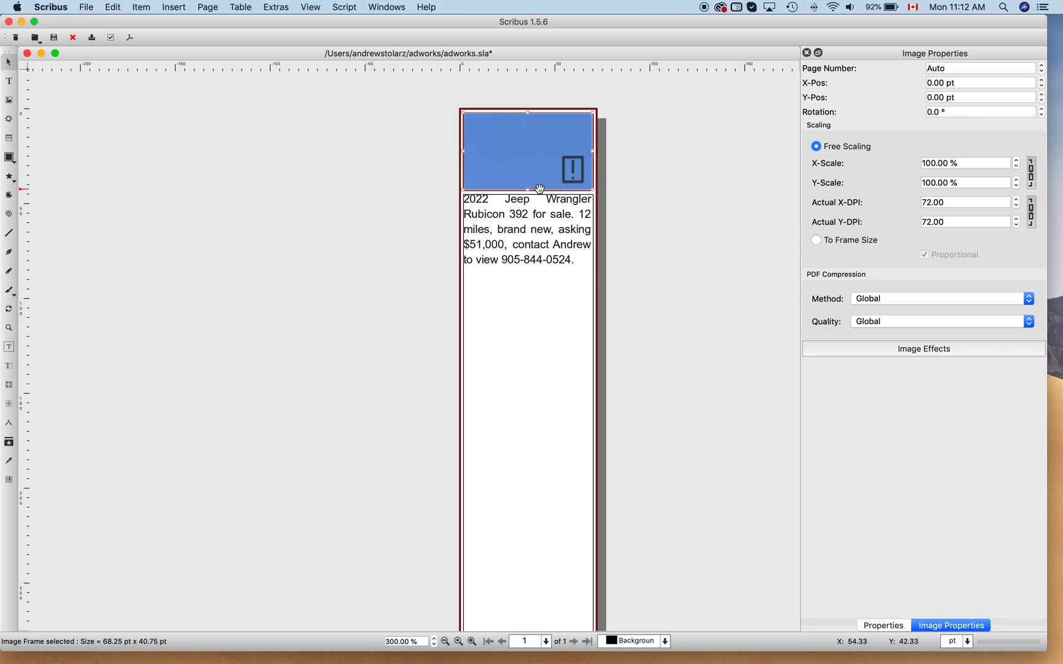
mouse_move(486, 187)
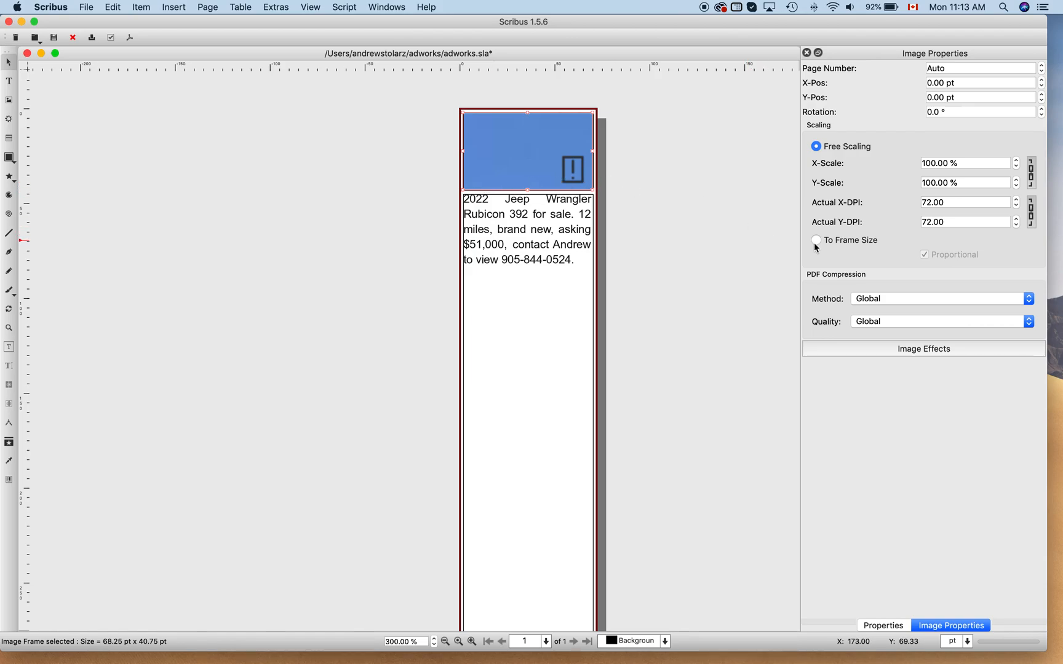
Scale the Jeep photo To Frame Size with Proportional so the whole picture fits.
left_click(815, 240)
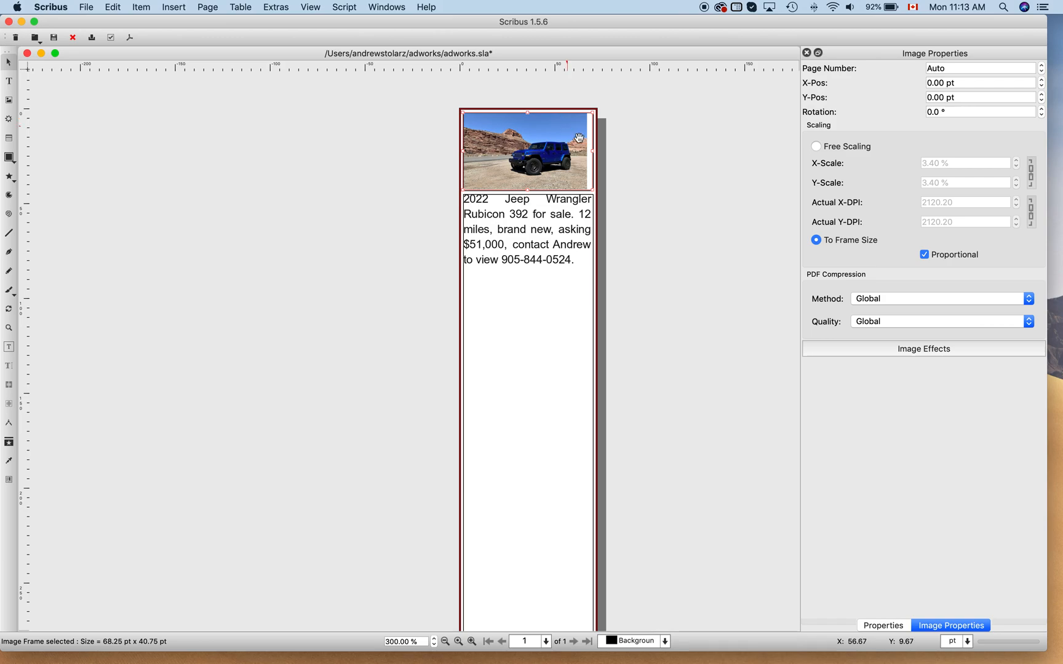
mouse_move(462, 110)
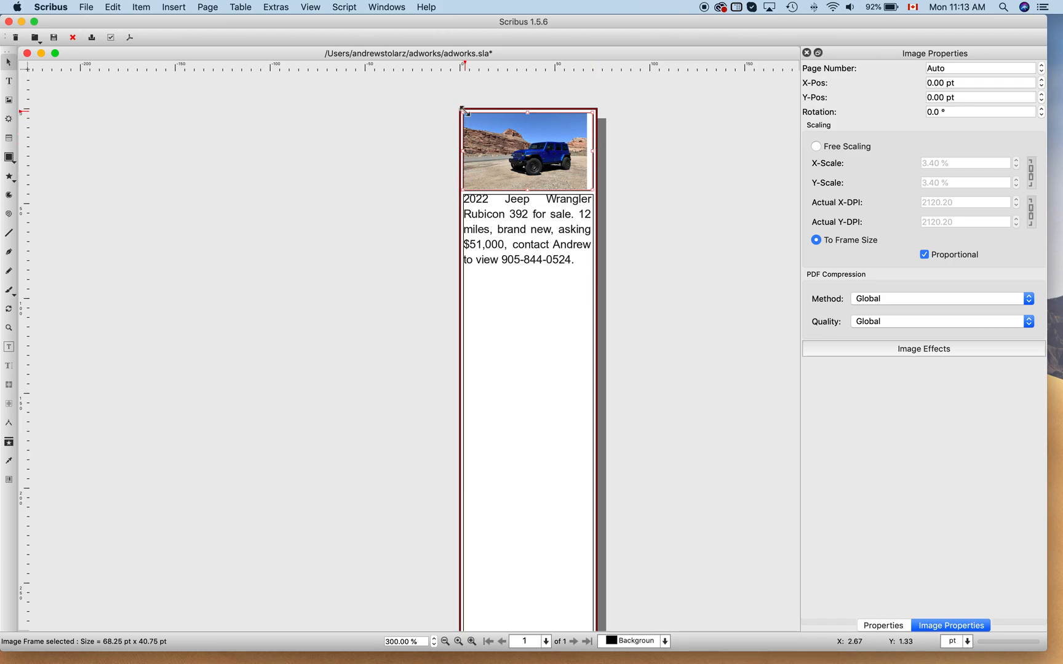
mouse_move(551, 111)
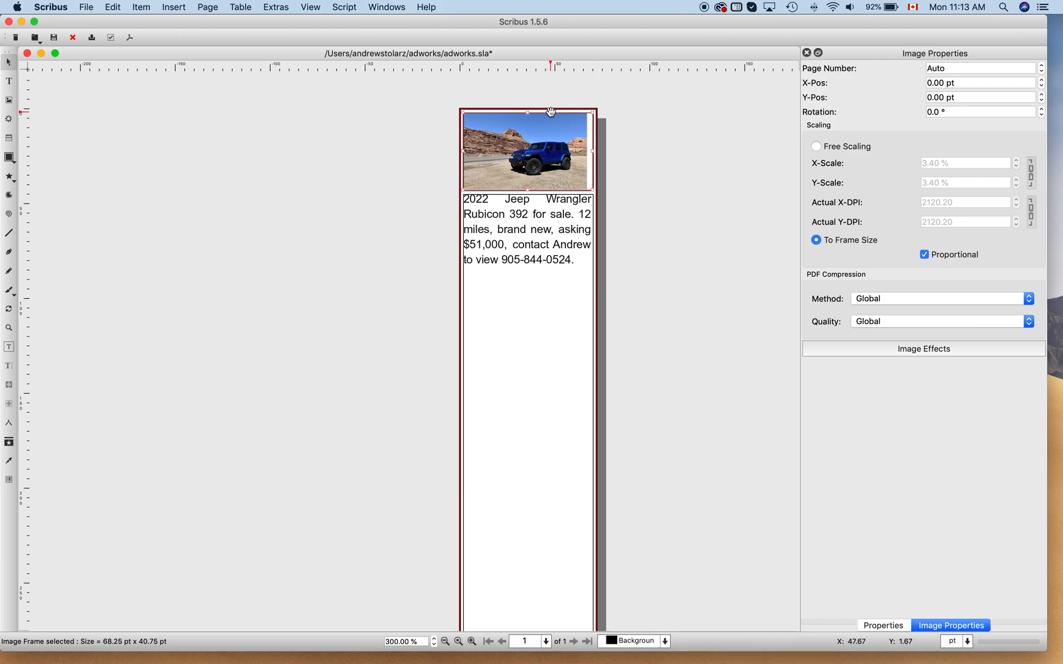
right_click(542, 149)
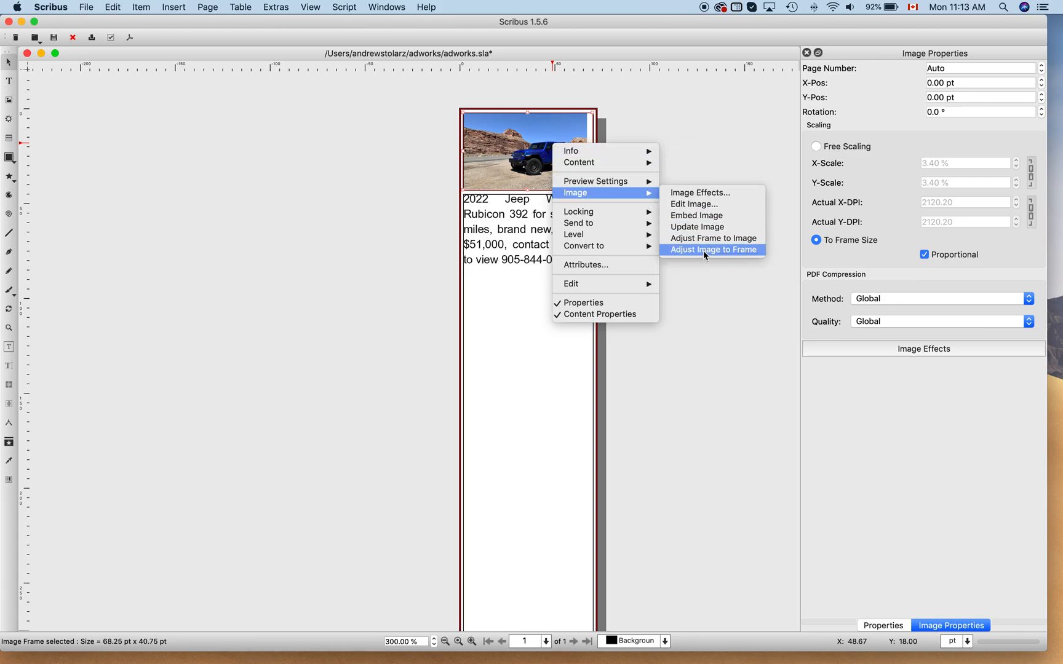
mouse_move(713, 257)
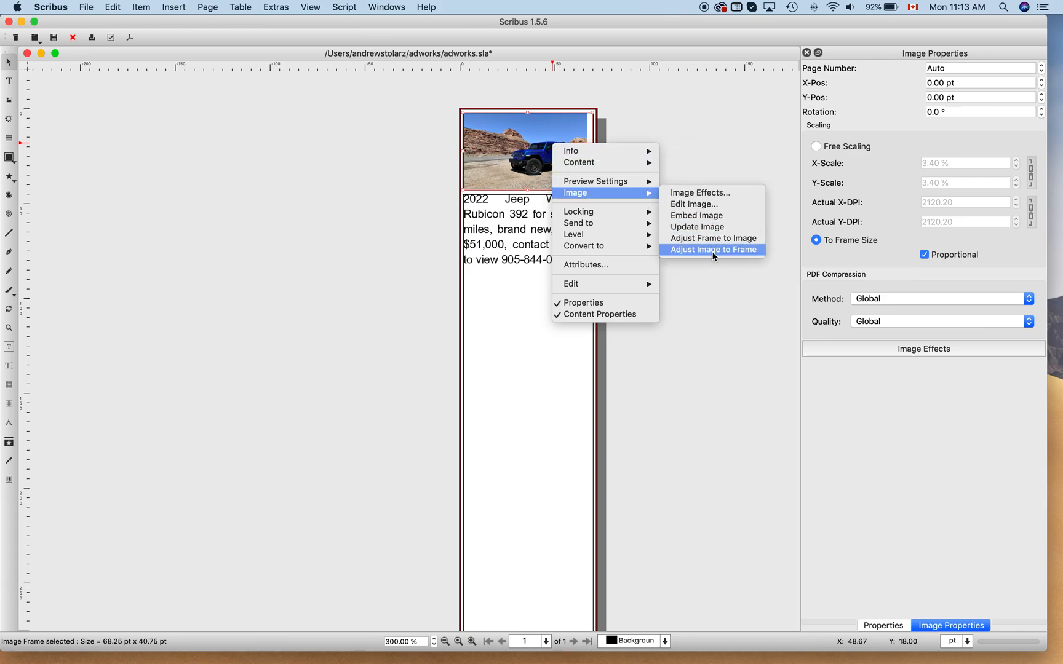
mouse_move(722, 257)
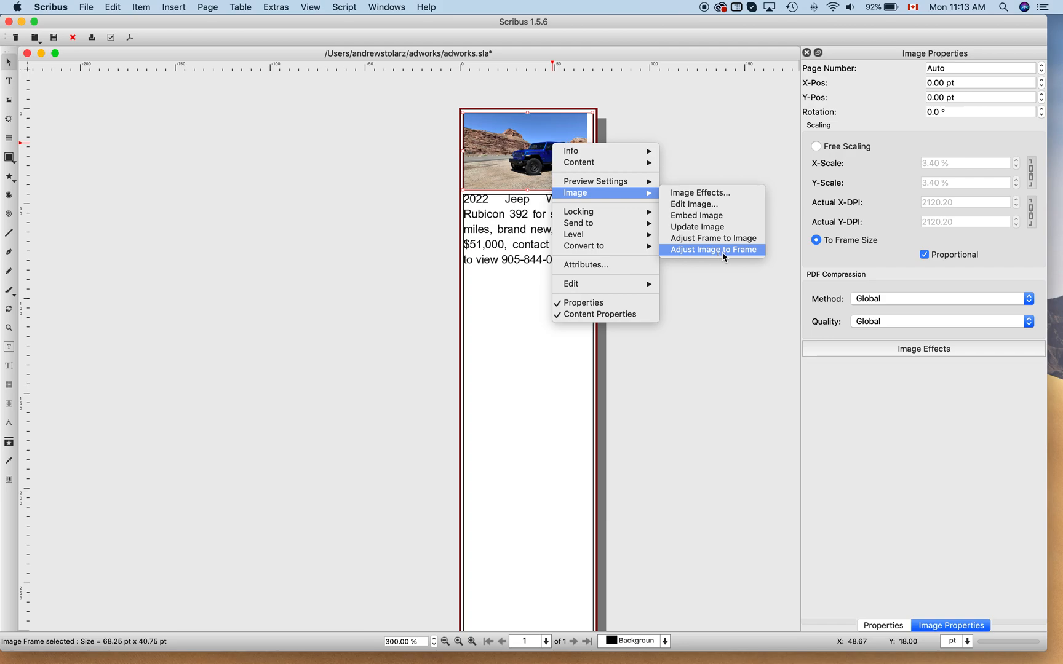
left_click(712, 249)
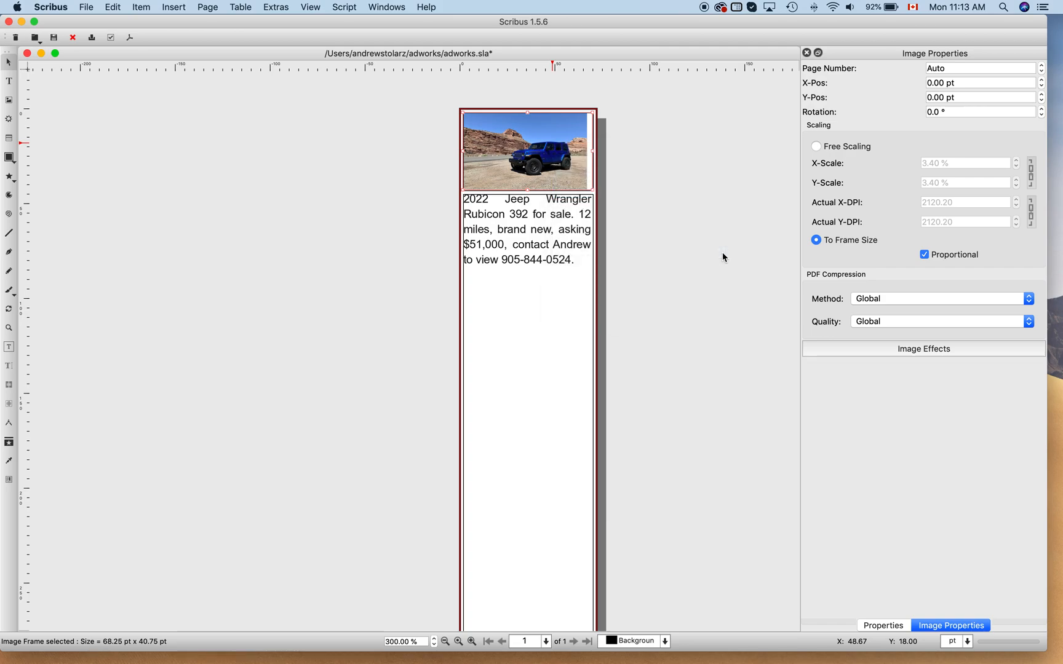
mouse_move(610, 140)
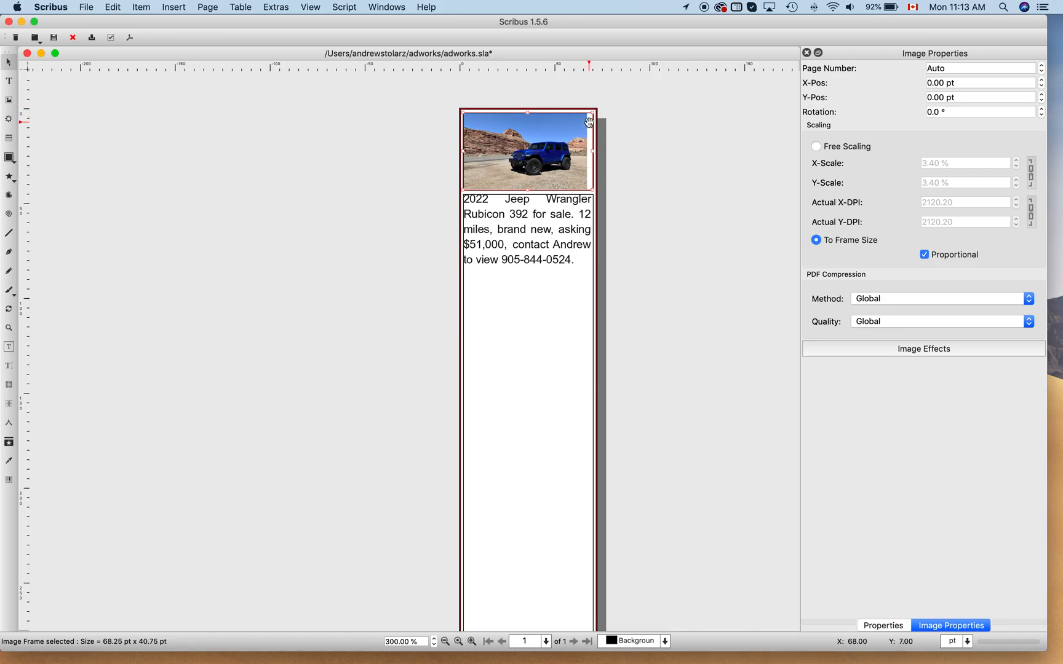
mouse_move(585, 167)
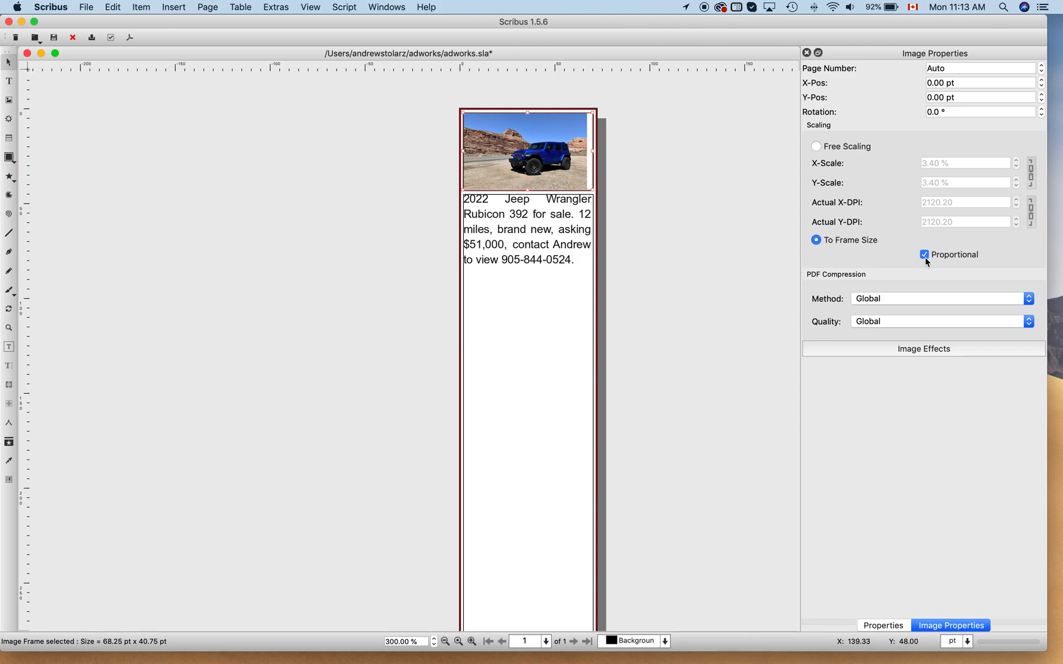
left_click(923, 255)
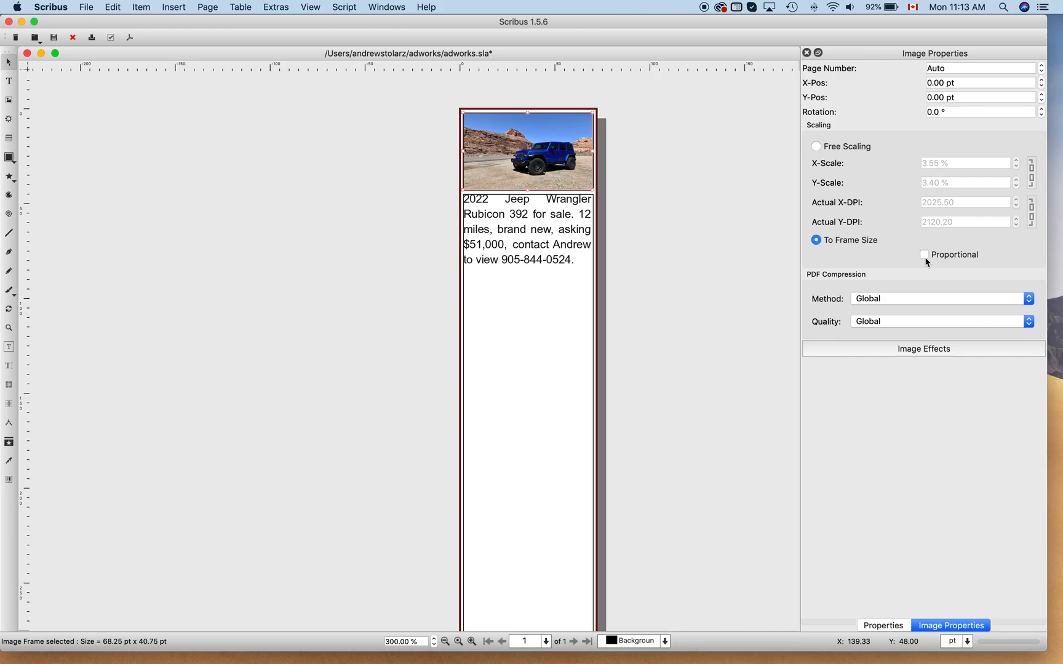
left_click(922, 255)
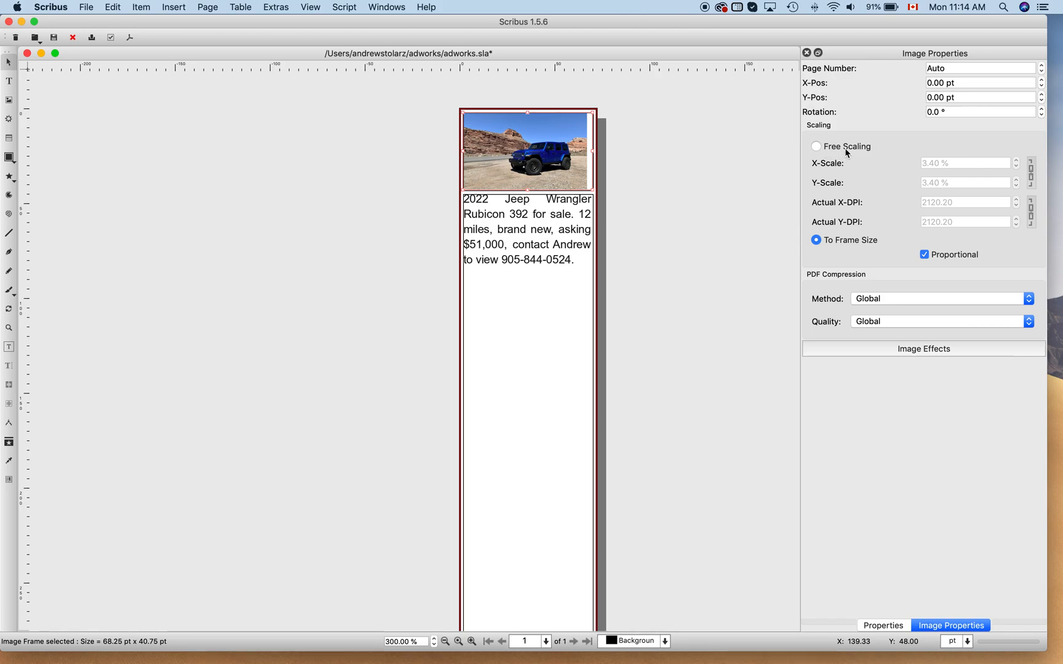
Switch the photo to Free Scaling and raise X-Scale to 6.40% with Y-Scale linked.
left_click(815, 146)
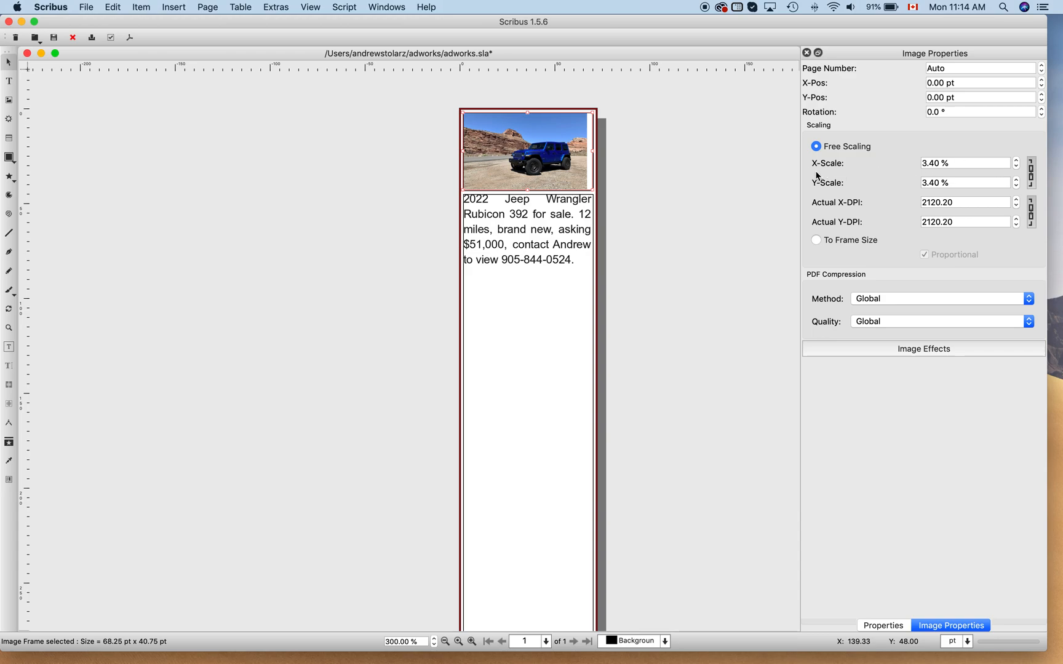
left_click(1016, 160)
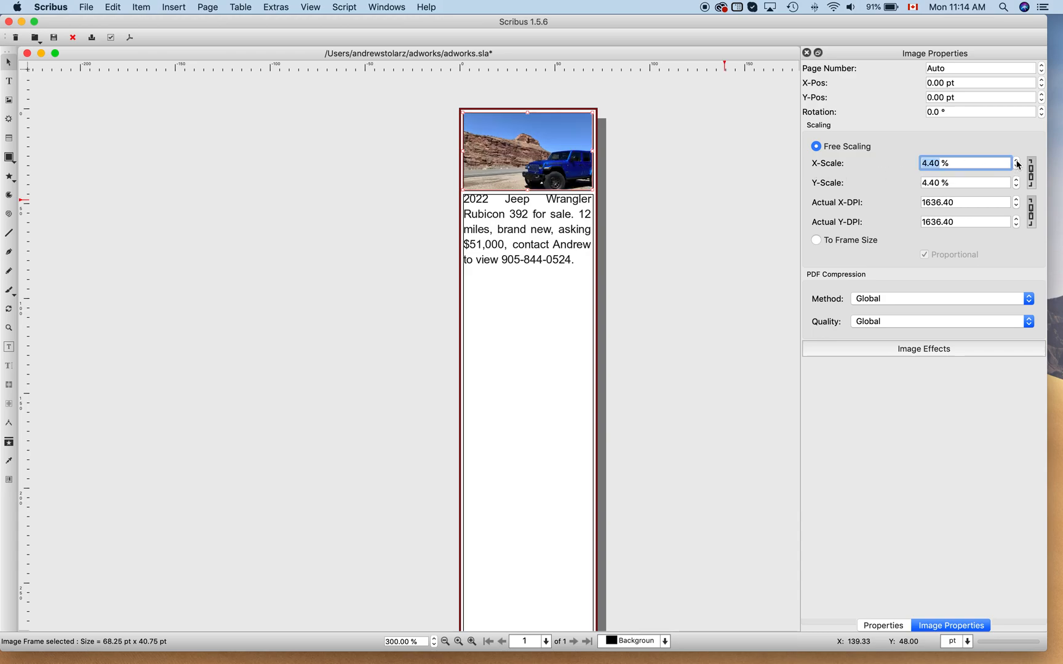
left_click(1016, 160)
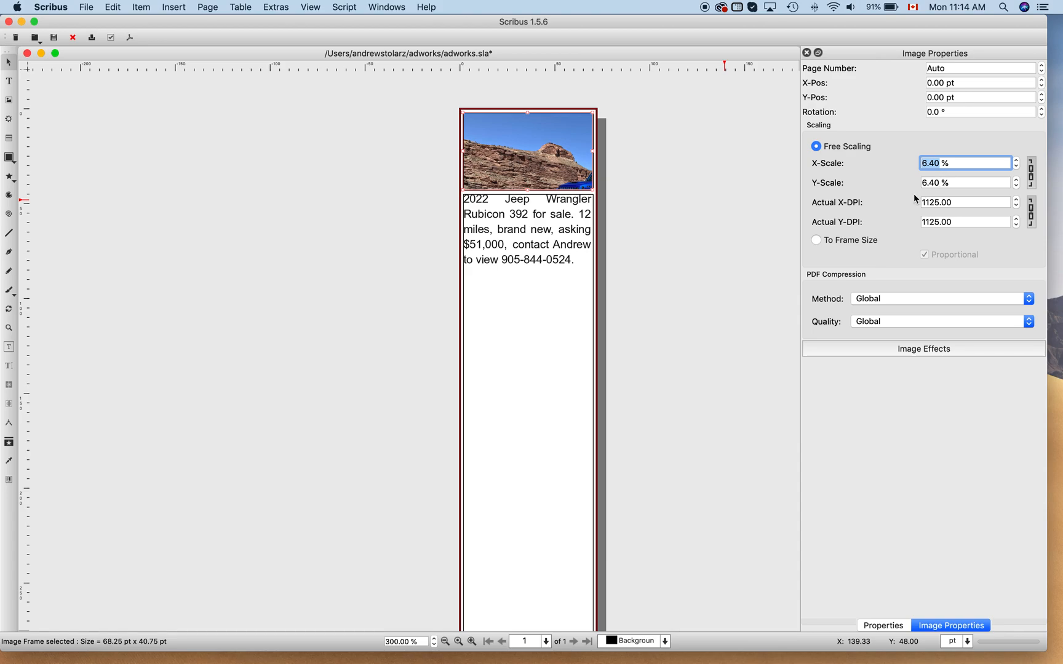
mouse_move(833, 197)
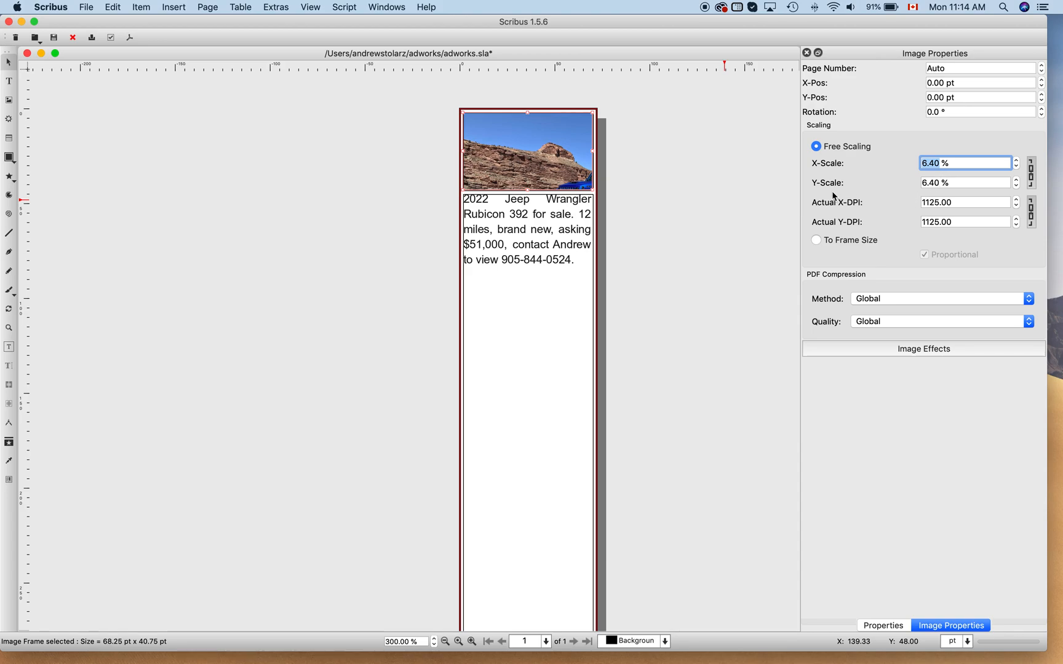
mouse_move(561, 117)
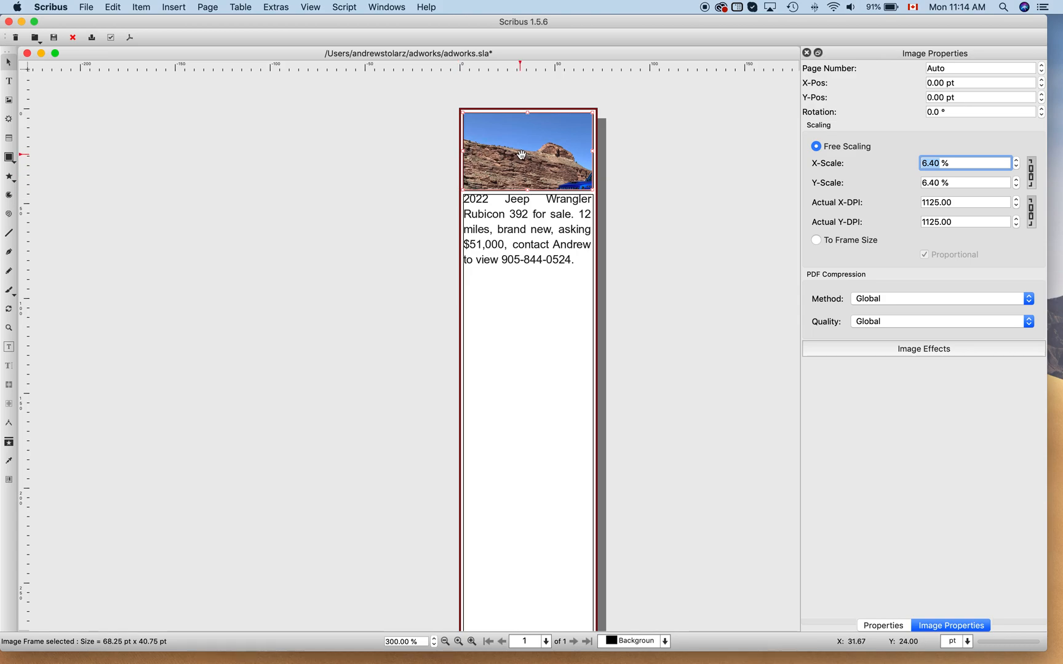
mouse_move(550, 154)
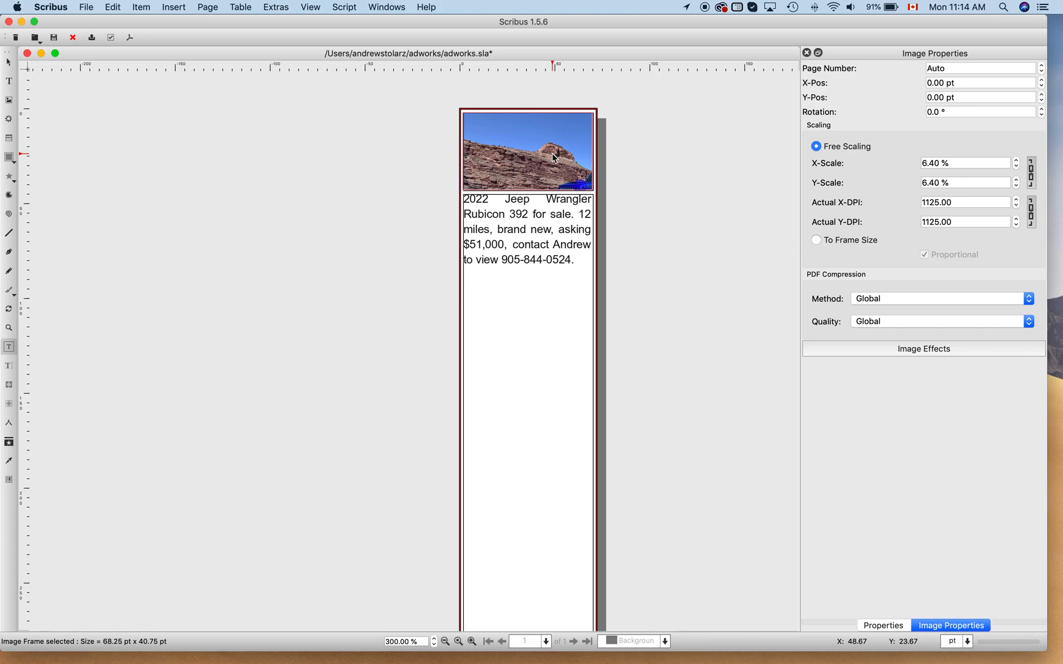
mouse_move(554, 159)
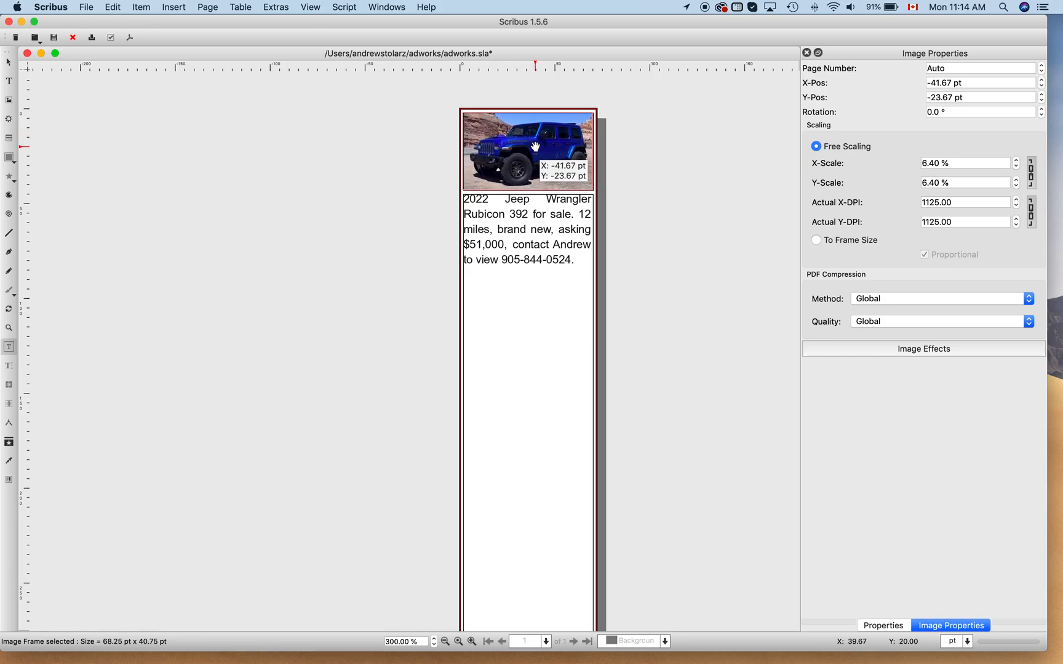
mouse_move(735, 217)
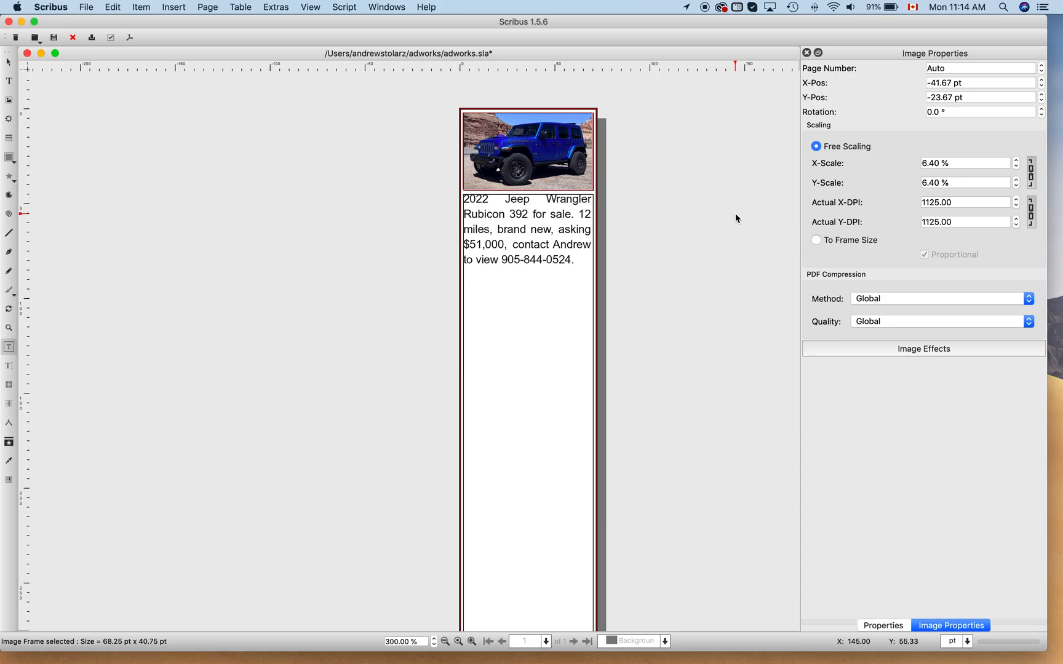
mouse_move(540, 116)
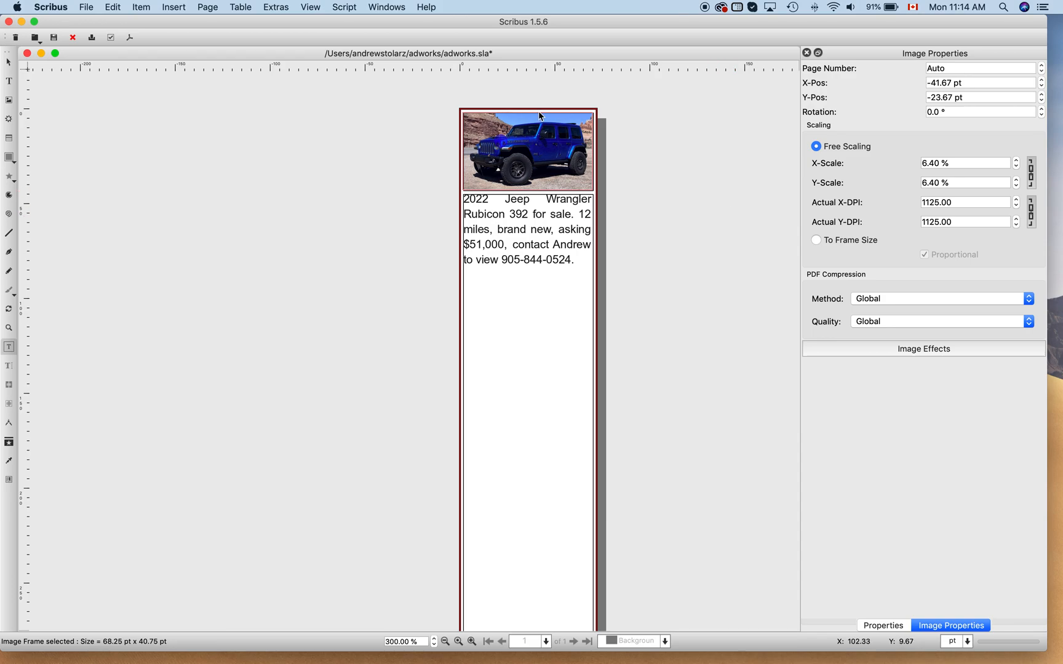
mouse_move(493, 184)
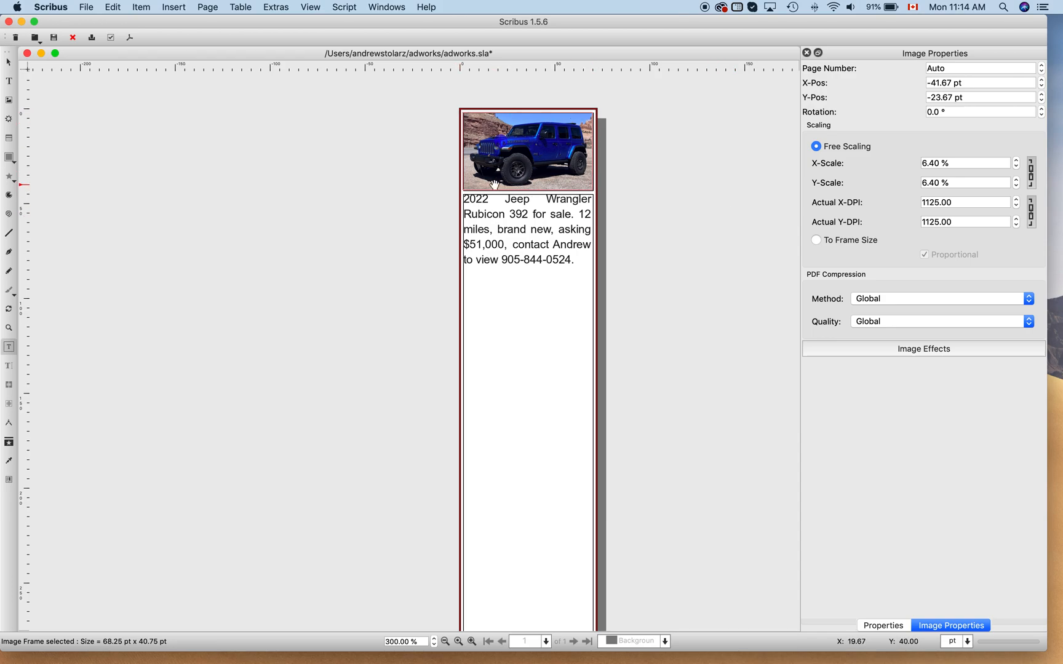
mouse_move(580, 116)
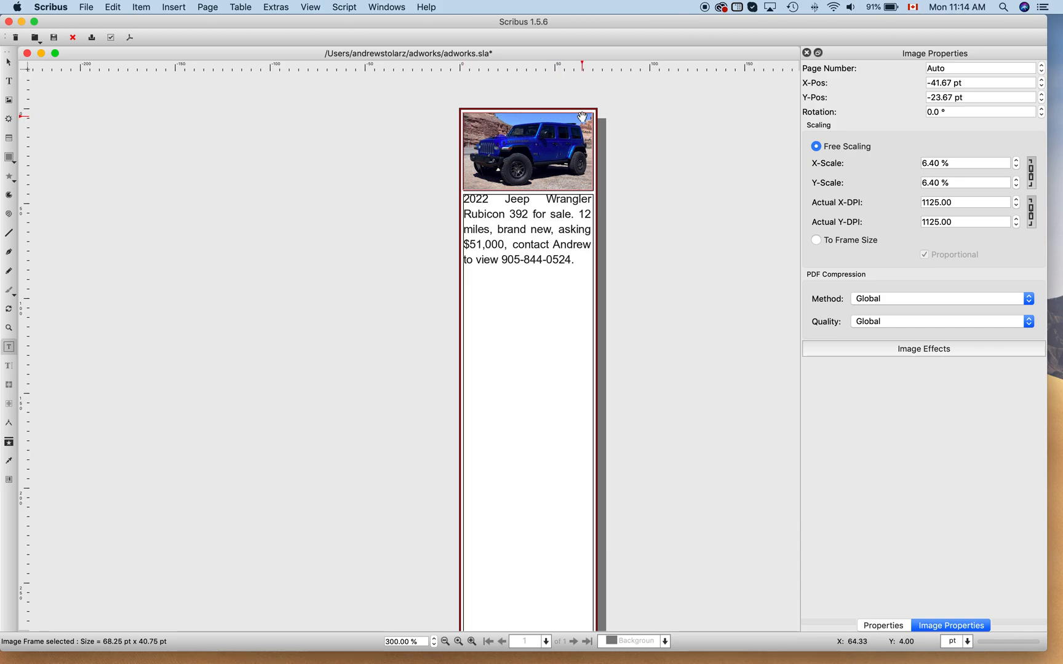
mouse_move(586, 115)
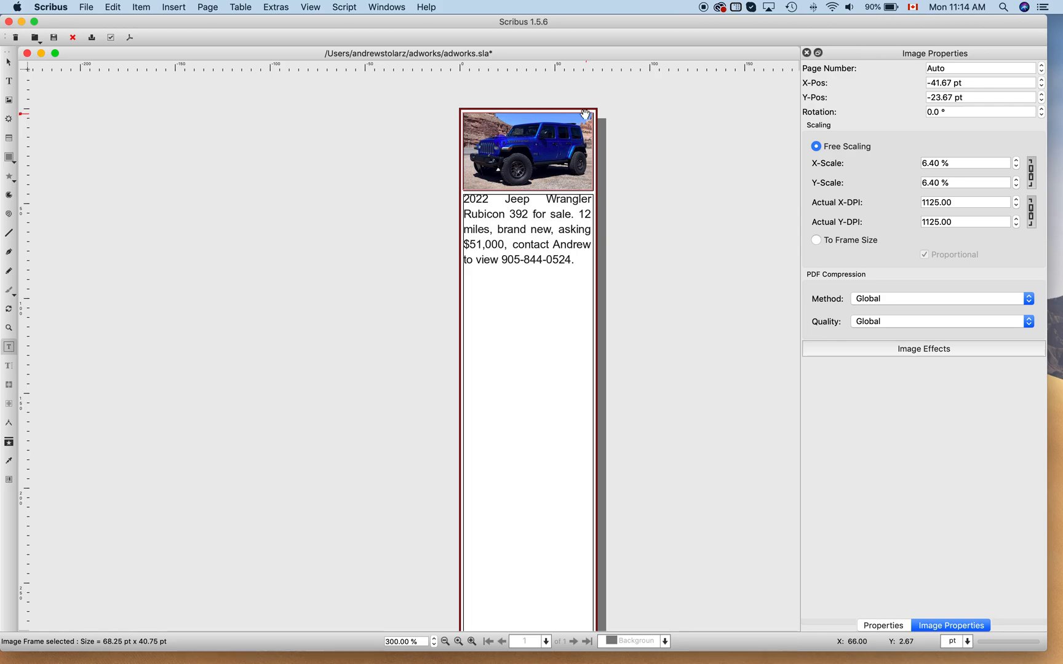
mouse_move(641, 123)
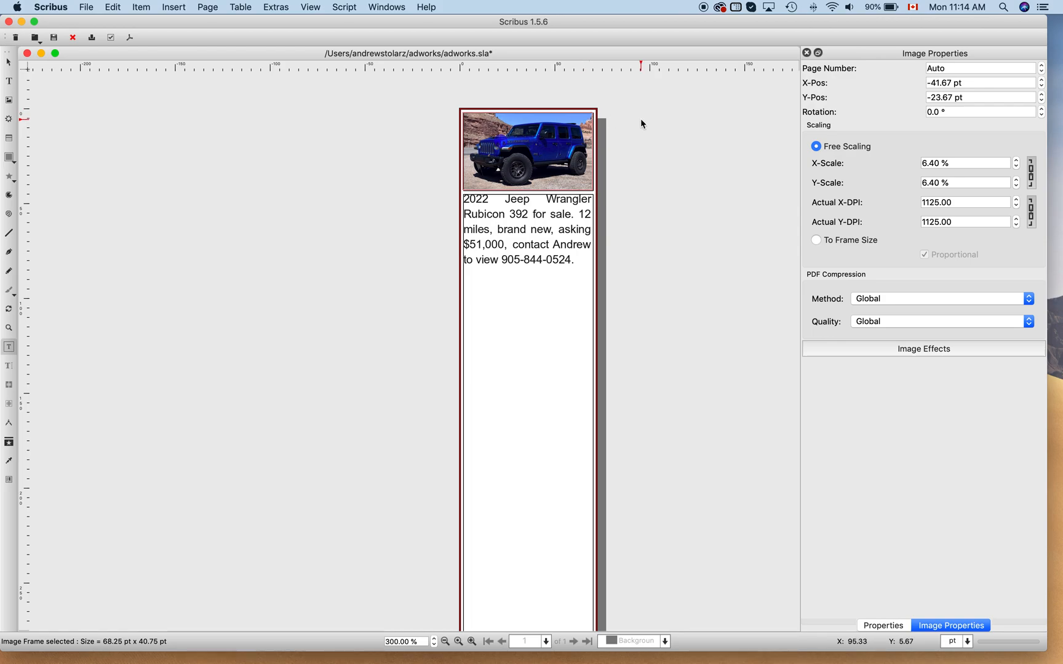